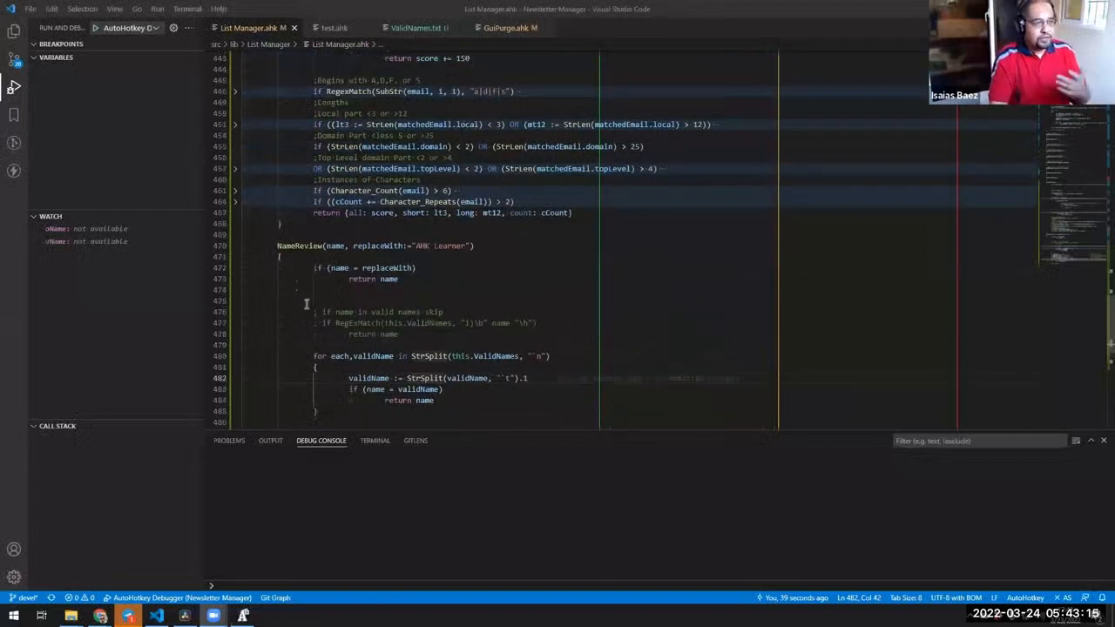
# - Move Manual Review aside and load the last 7 days' customers, listing 146 flagged entries
pyautogui.scroll(-3)
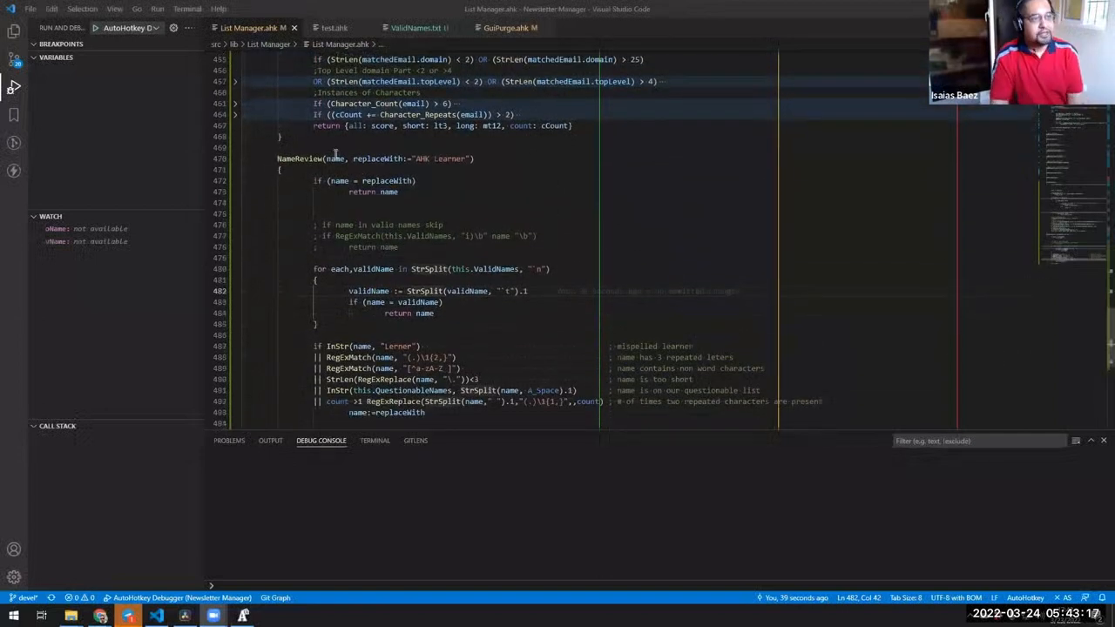
pyautogui.doubleClick(299, 158)
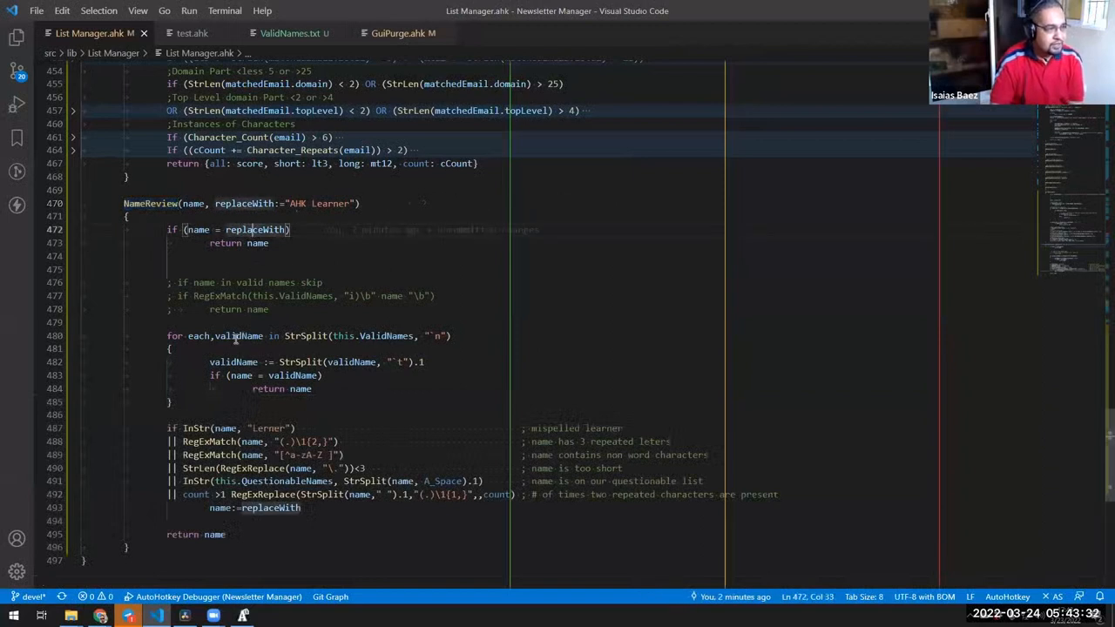
pyautogui.scroll(-3)
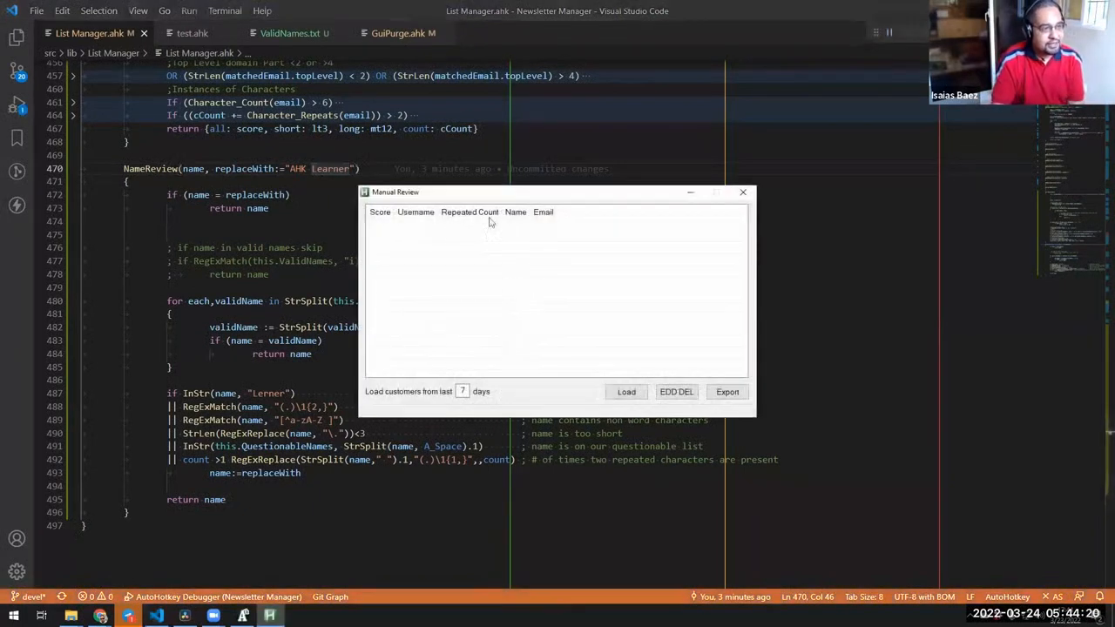
pyautogui.moveTo(396, 192); pyautogui.dragTo(596, 175)
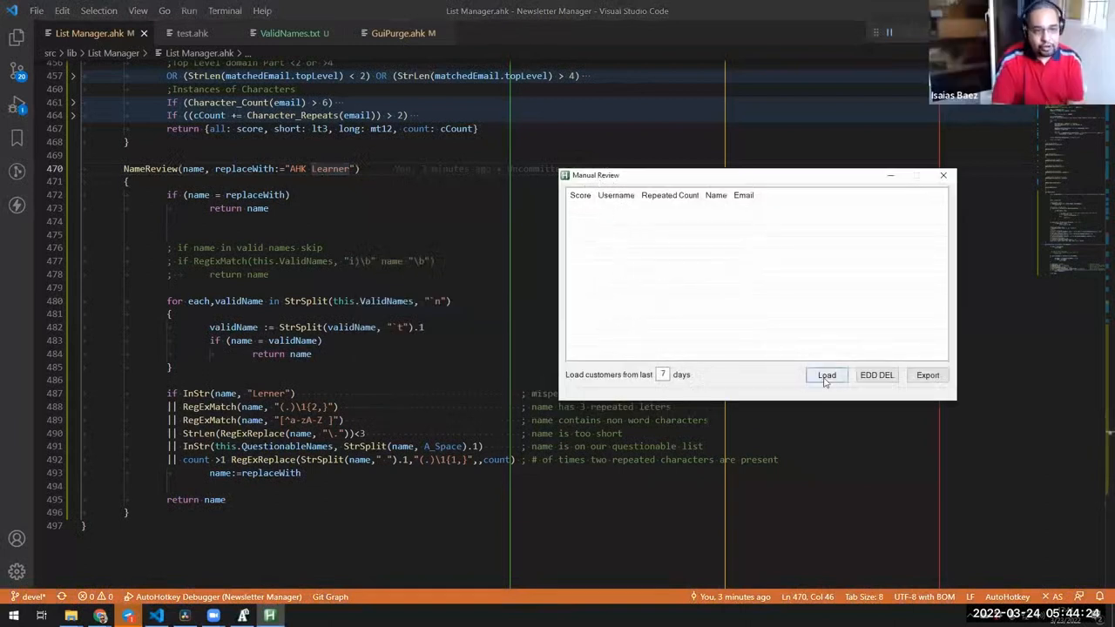
pyautogui.click(826, 375)
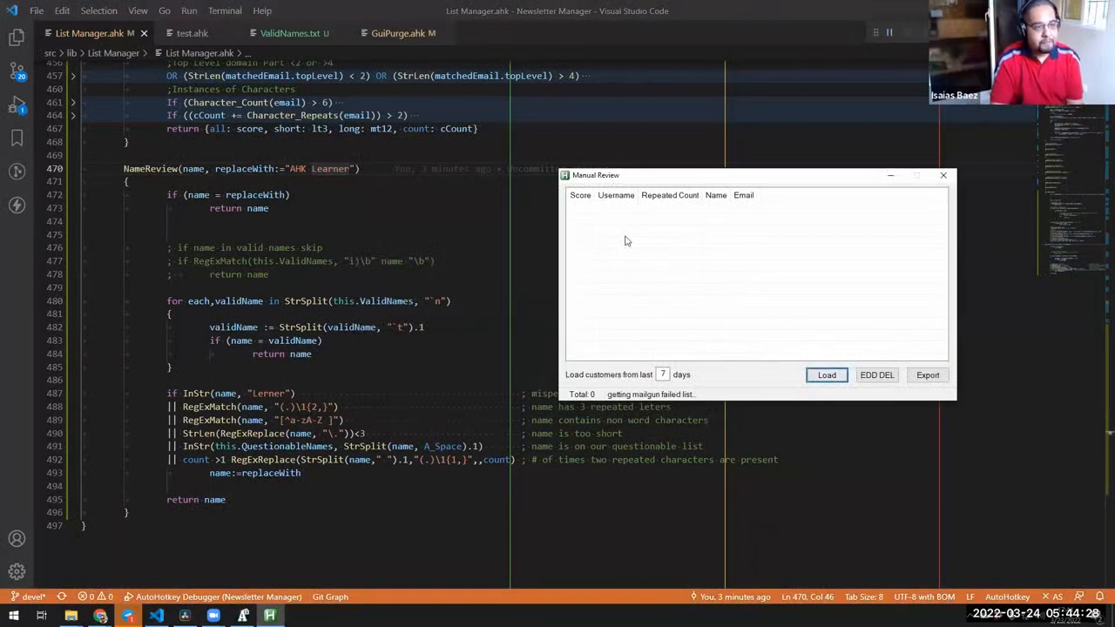
pyautogui.click(826, 375)
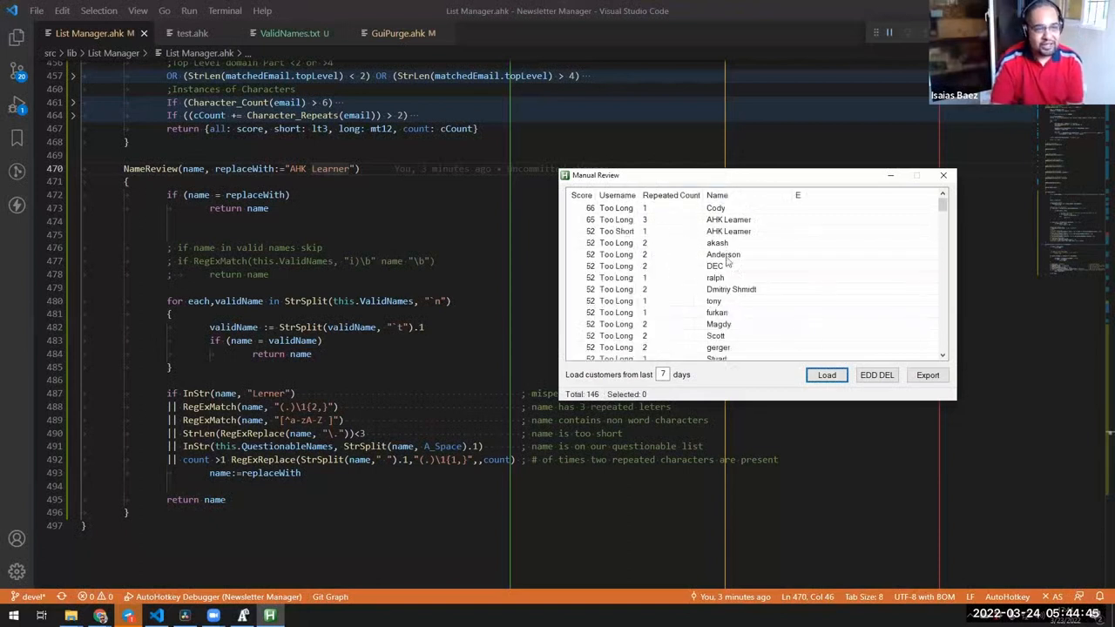
pyautogui.moveTo(562, 305)
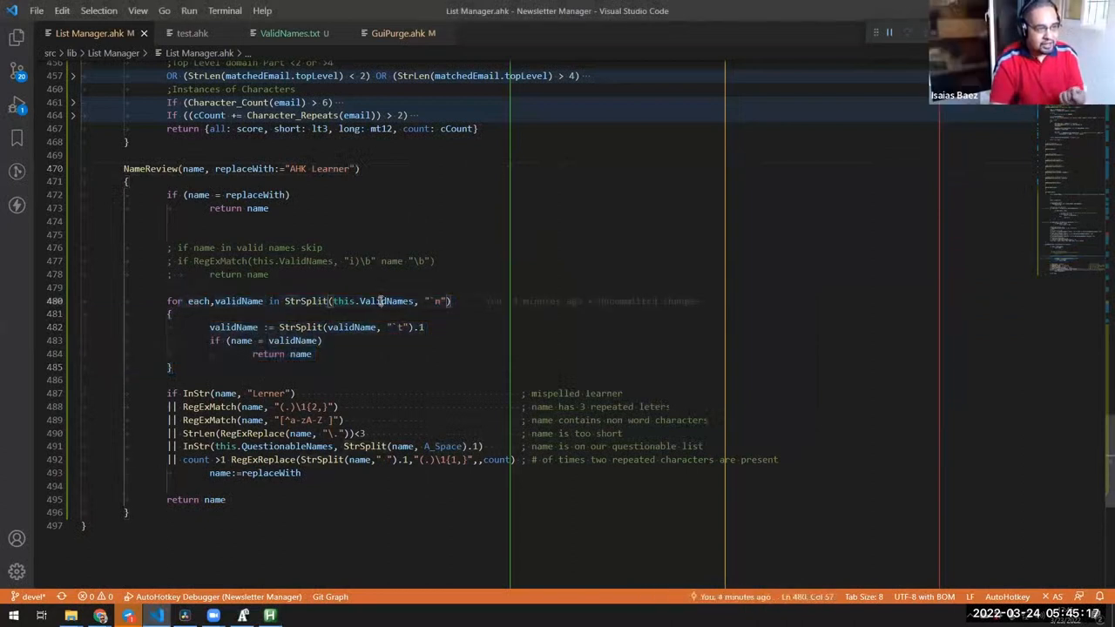
pyautogui.click(288, 33)
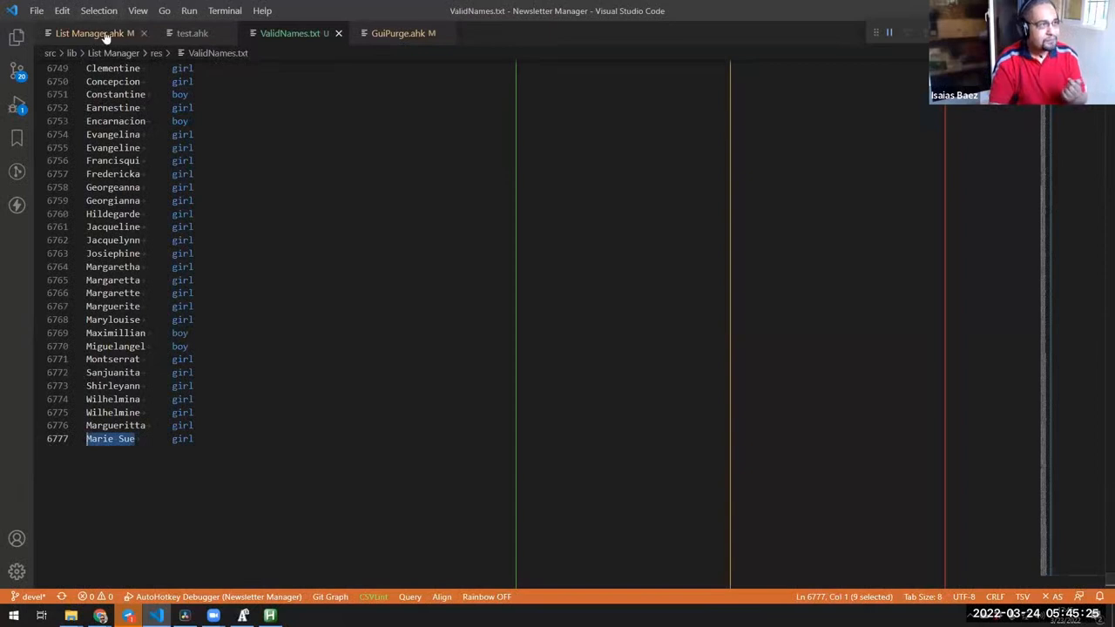
pyautogui.click(91, 33)
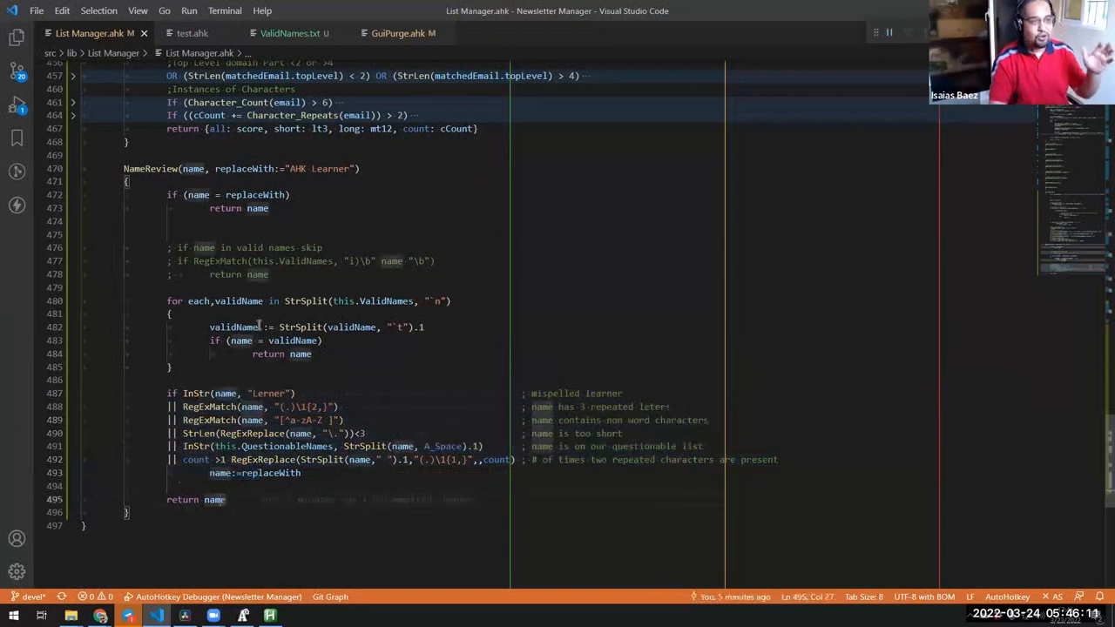
pyautogui.moveTo(261, 323)
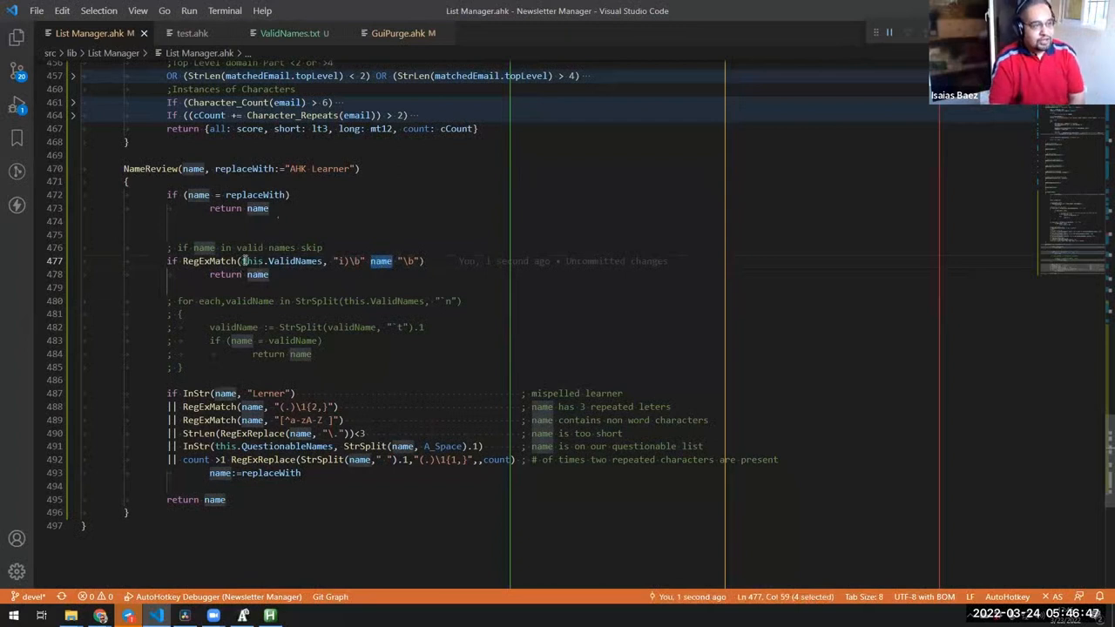
pyautogui.moveTo(841, 247)
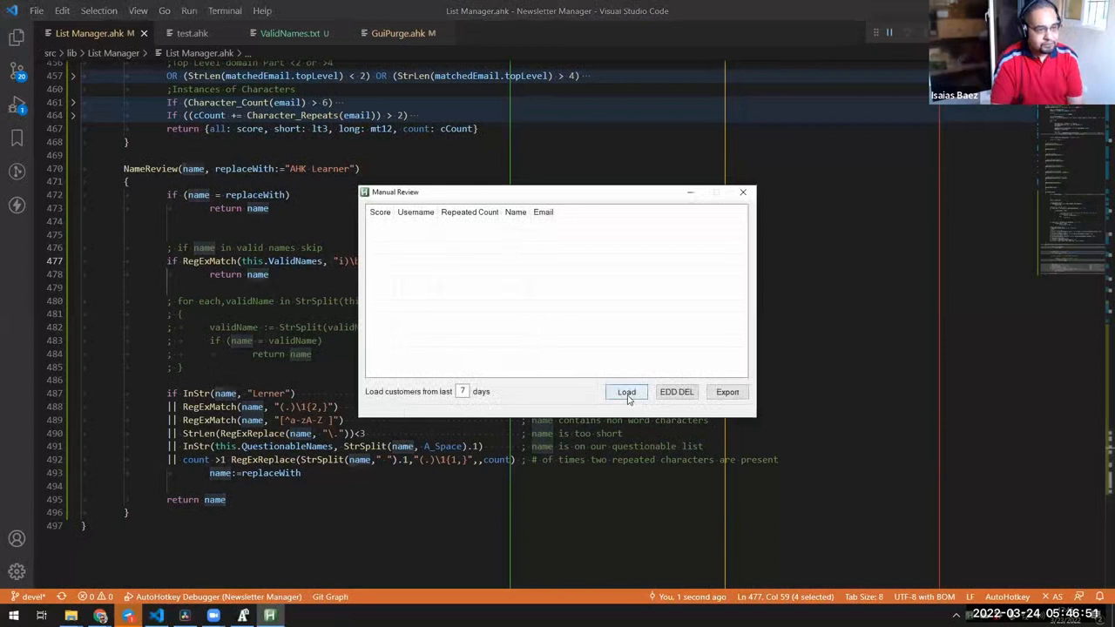
# - Reload last week's customers with the regex check (146 entries), then close Manual Review
pyautogui.click(627, 392)
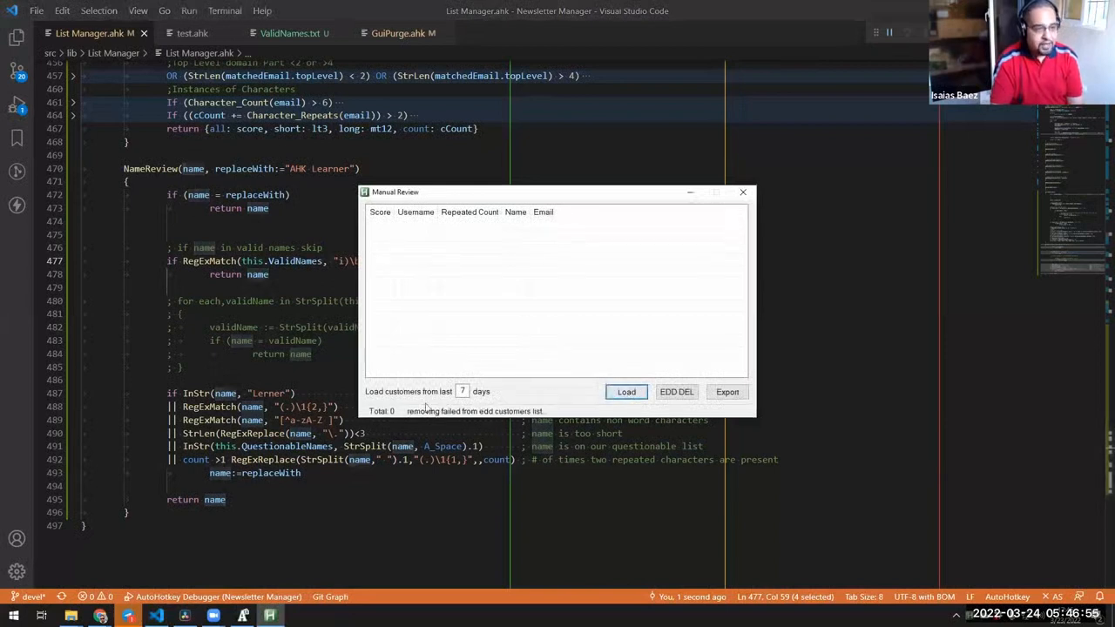
pyautogui.click(626, 392)
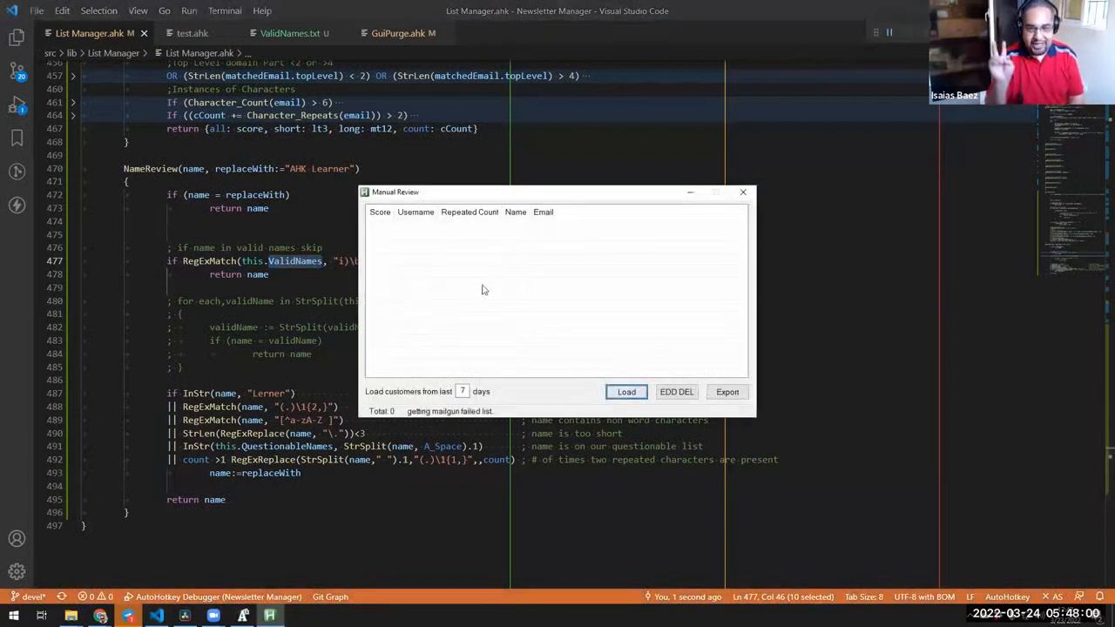
pyautogui.click(626, 391)
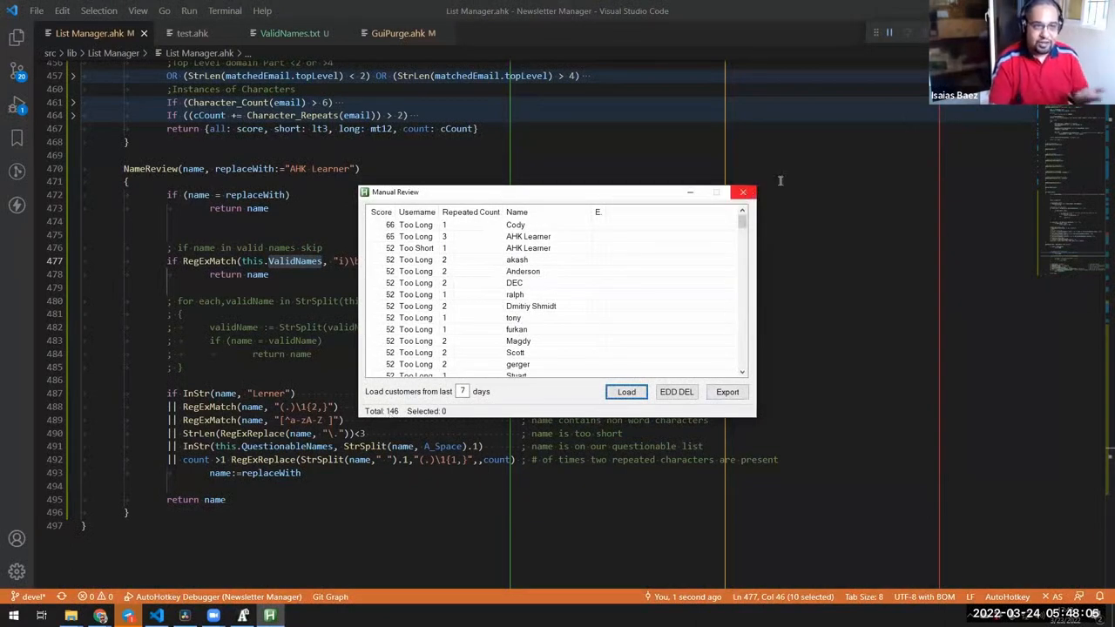
pyautogui.click(743, 192)
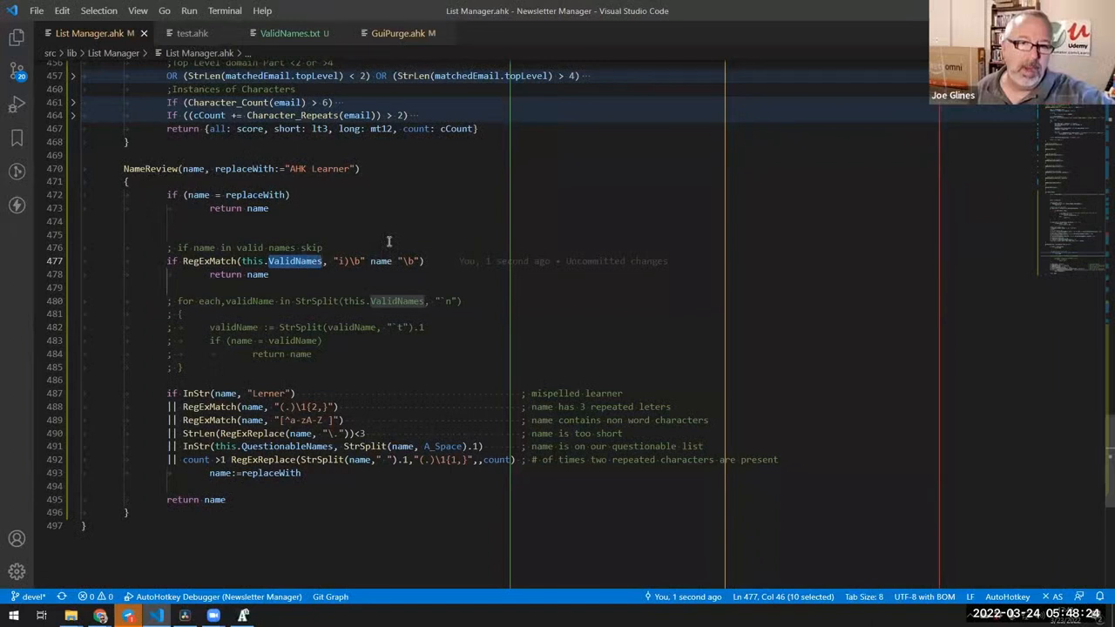
pyautogui.moveTo(280, 290)
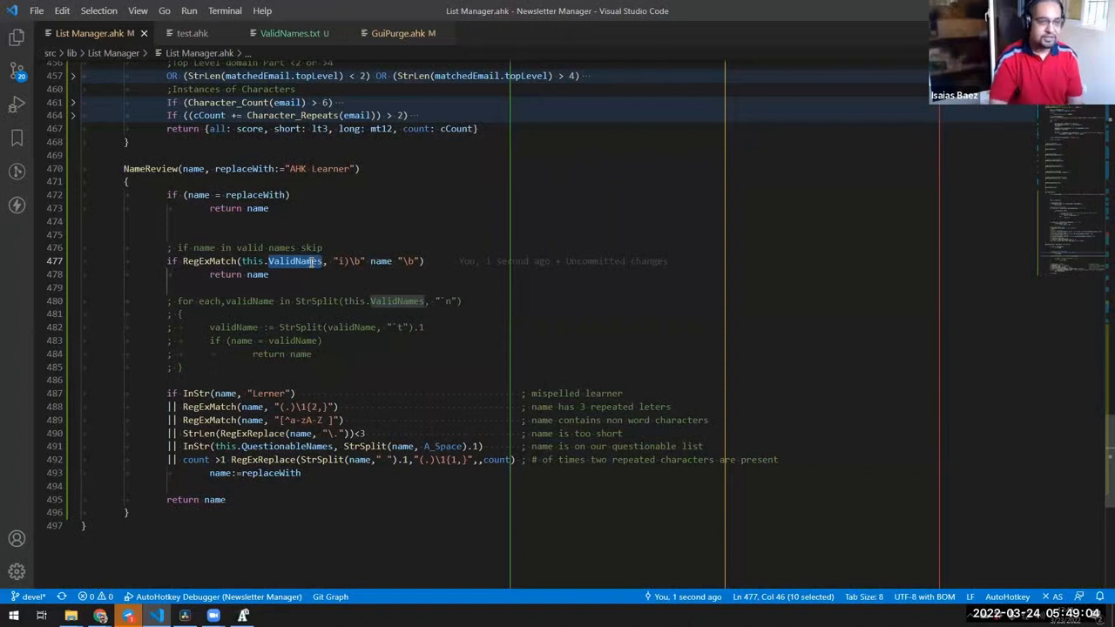
pyautogui.moveTo(294, 33)
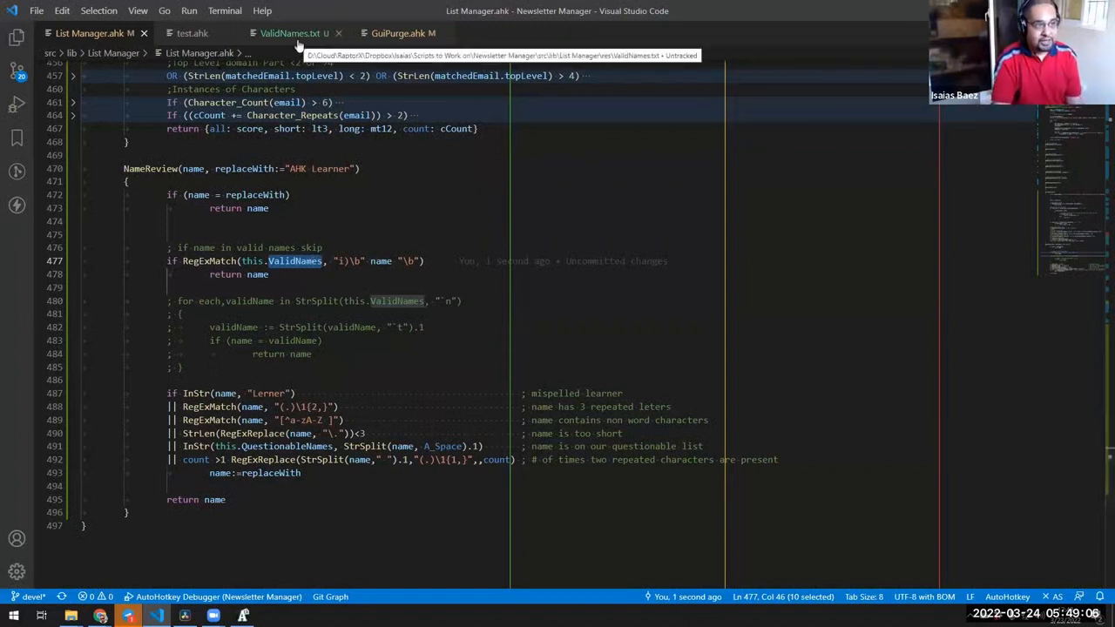
# - Switch the editor to the test.ahk benchmark script
pyautogui.click(192, 33)
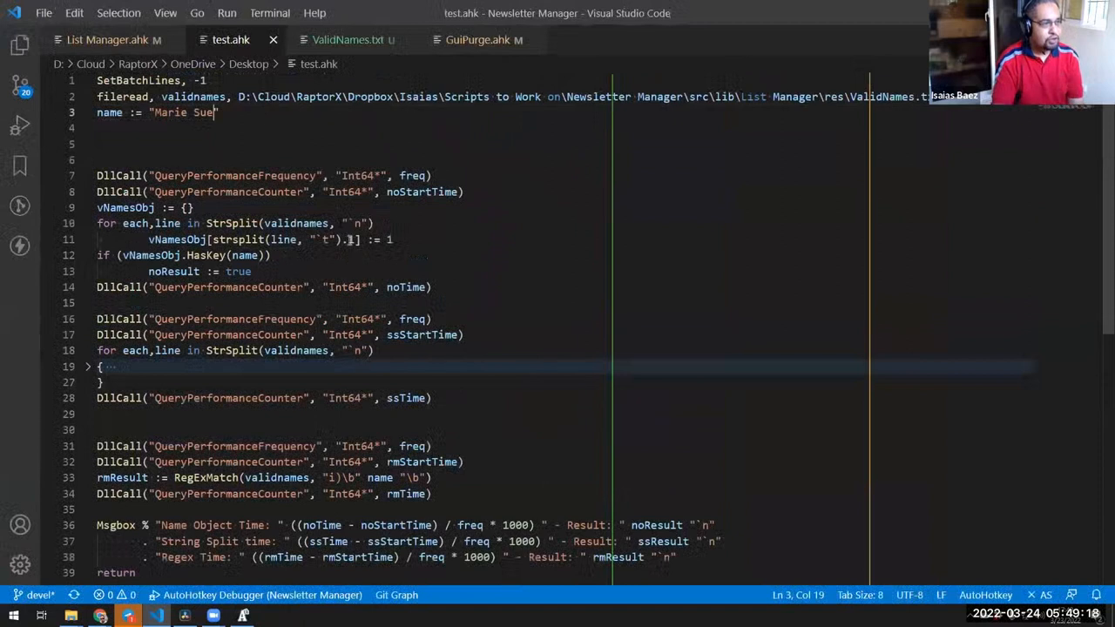
pyautogui.doubleClick(235, 175)
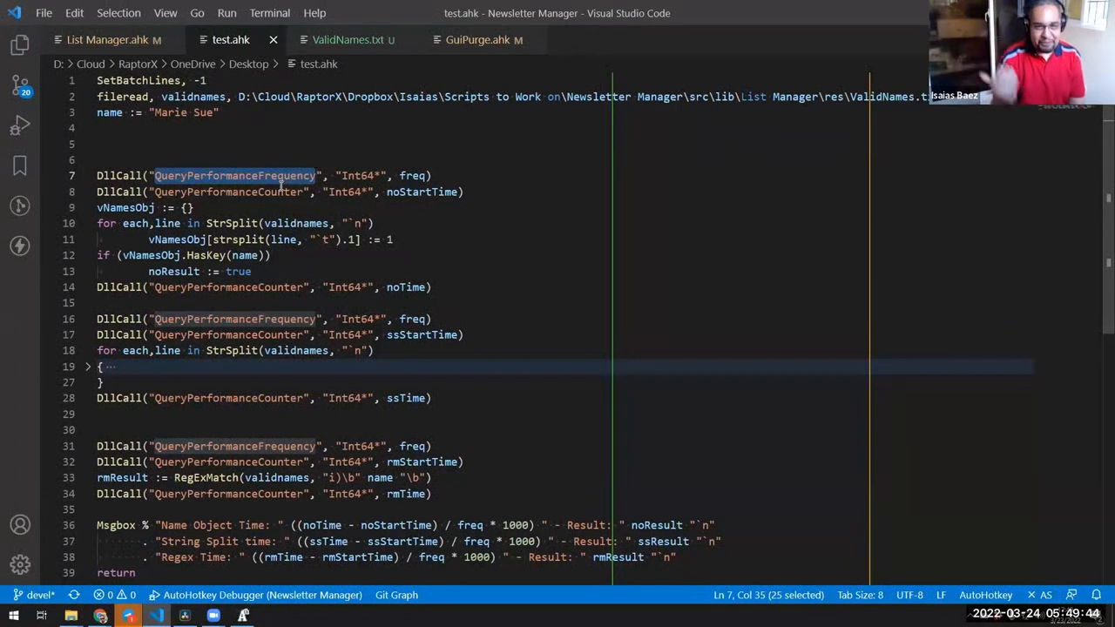
pyautogui.moveTo(214, 163)
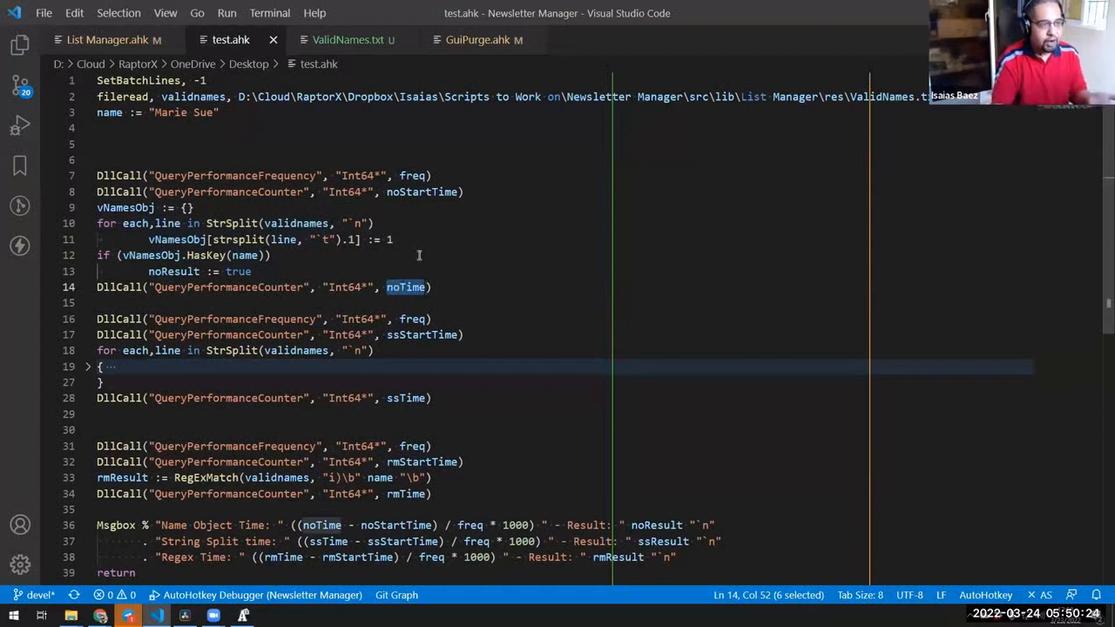
pyautogui.moveTo(160, 214)
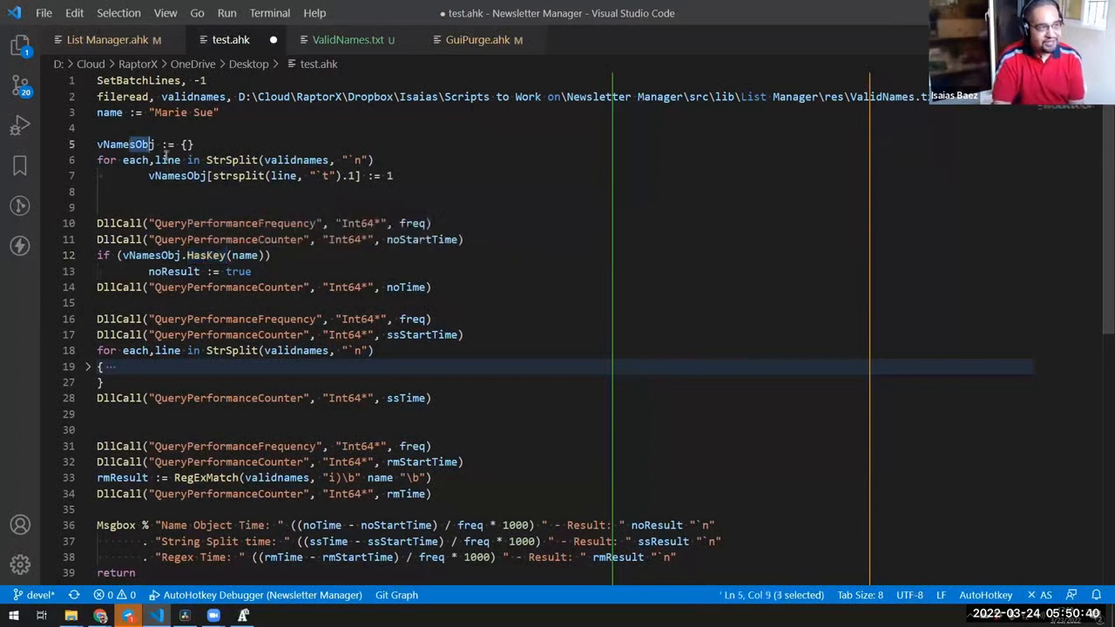
pyautogui.moveTo(152, 144); pyautogui.dragTo(183, 175)
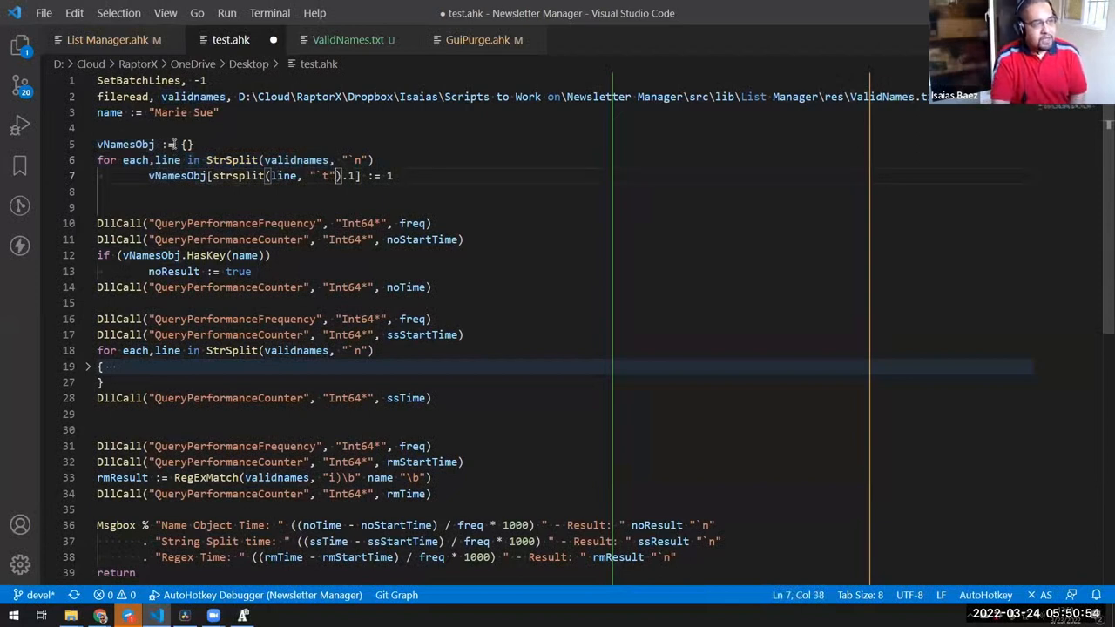
pyautogui.moveTo(181, 144); pyautogui.dragTo(188, 175)
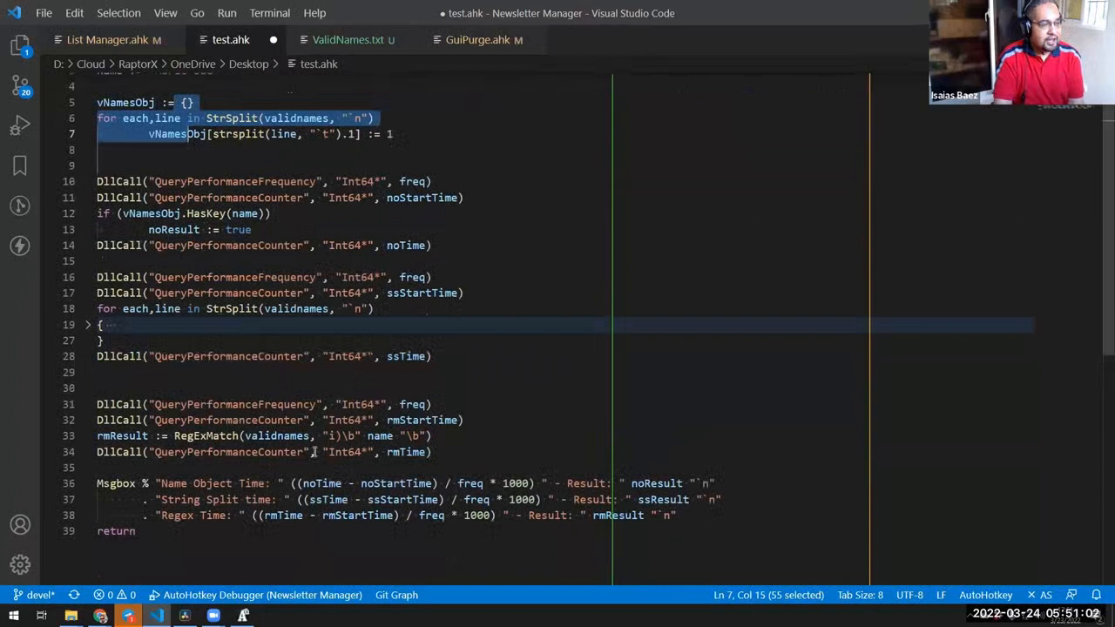
pyautogui.write('. Name')
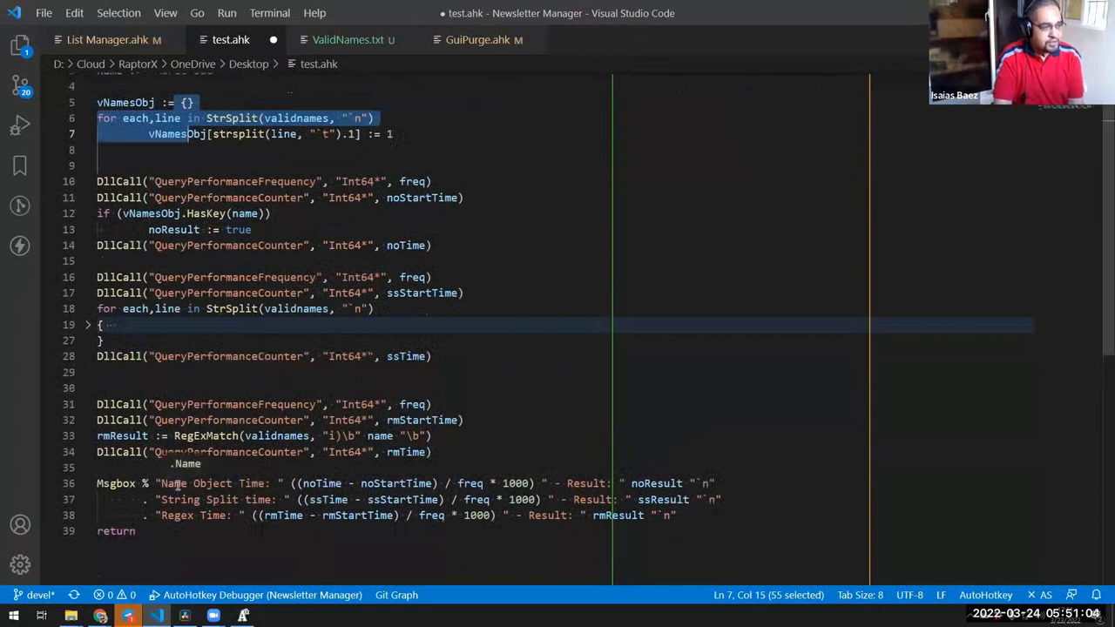
pyautogui.doubleClick(209, 483)
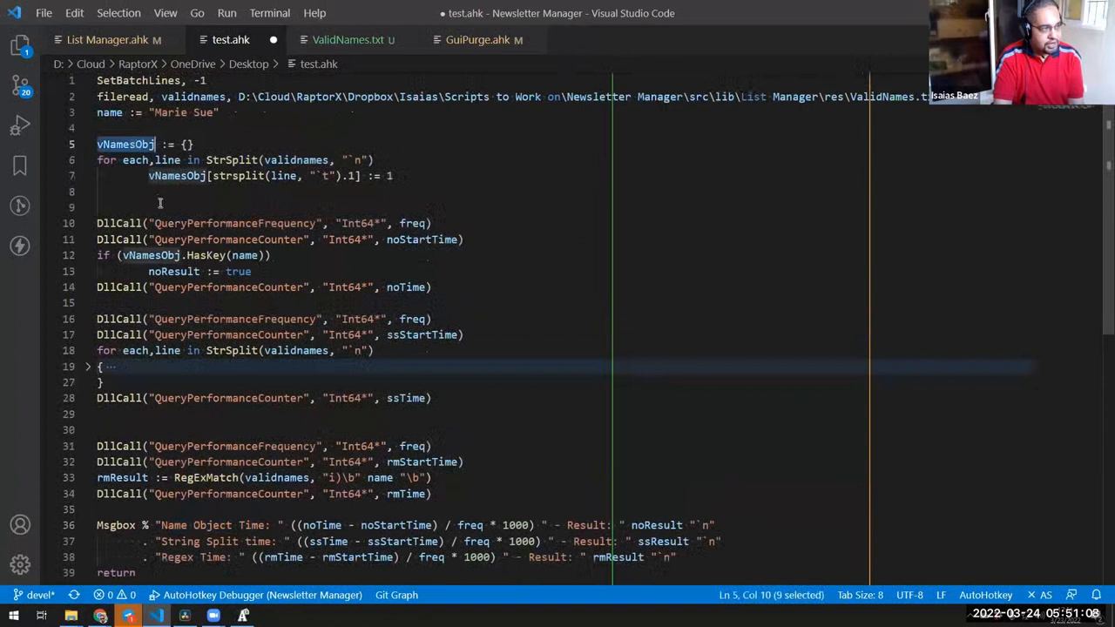
pyautogui.scroll(-3)
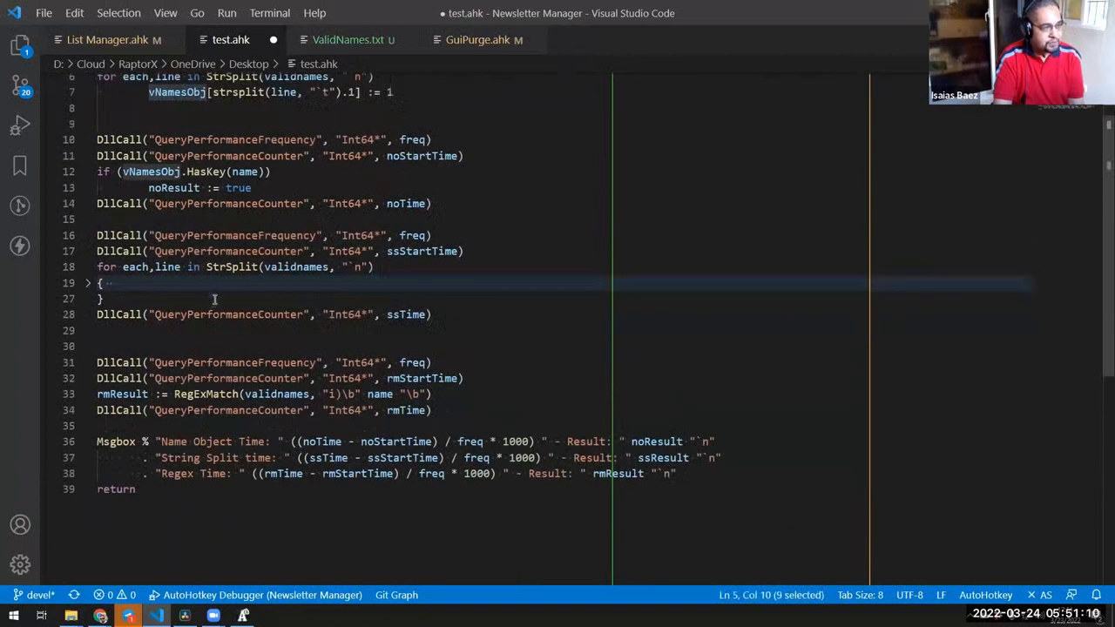
pyautogui.click(227, 267)
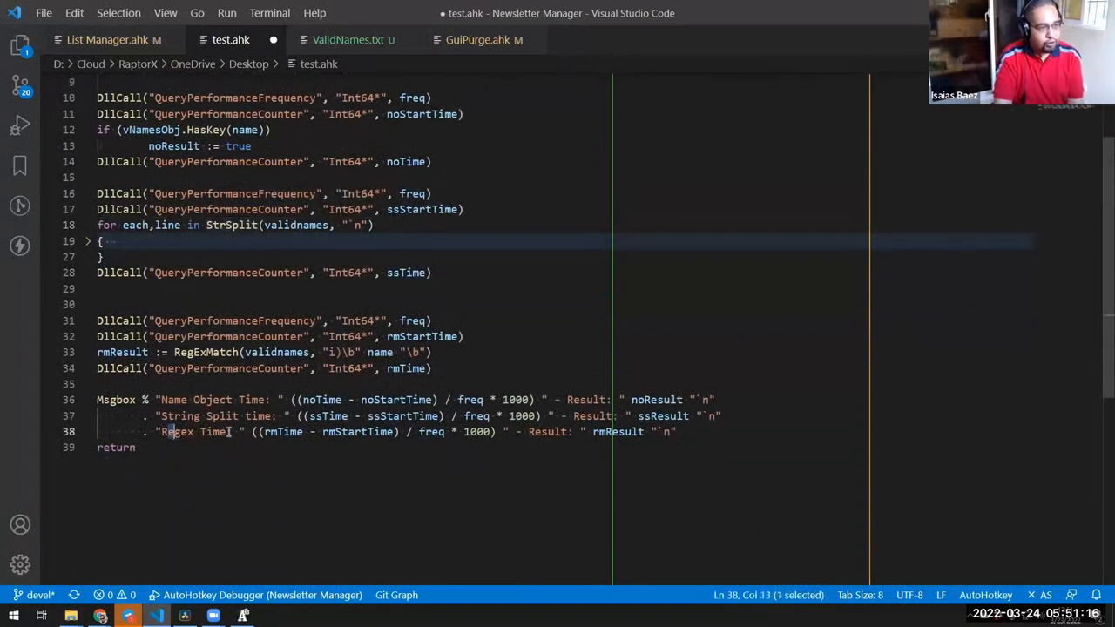
pyautogui.doubleClick(177, 432)
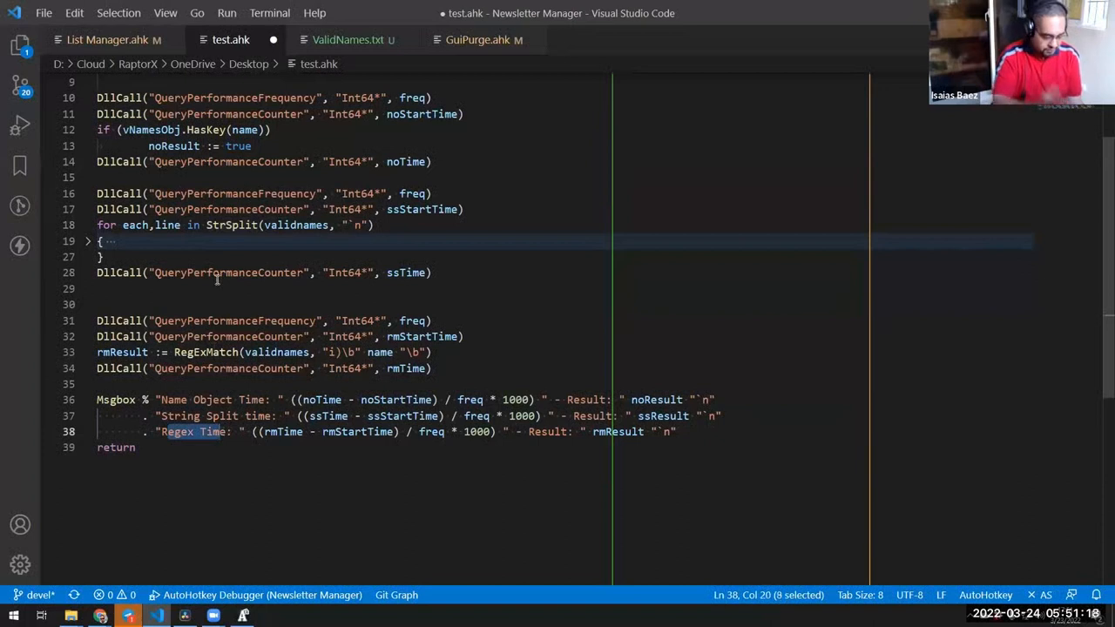
# - Run test.ahk with F5 and dismiss the timings (object 0.02 ms, split 32 ms, regex 0.14 ms)
pyautogui.press('f5')
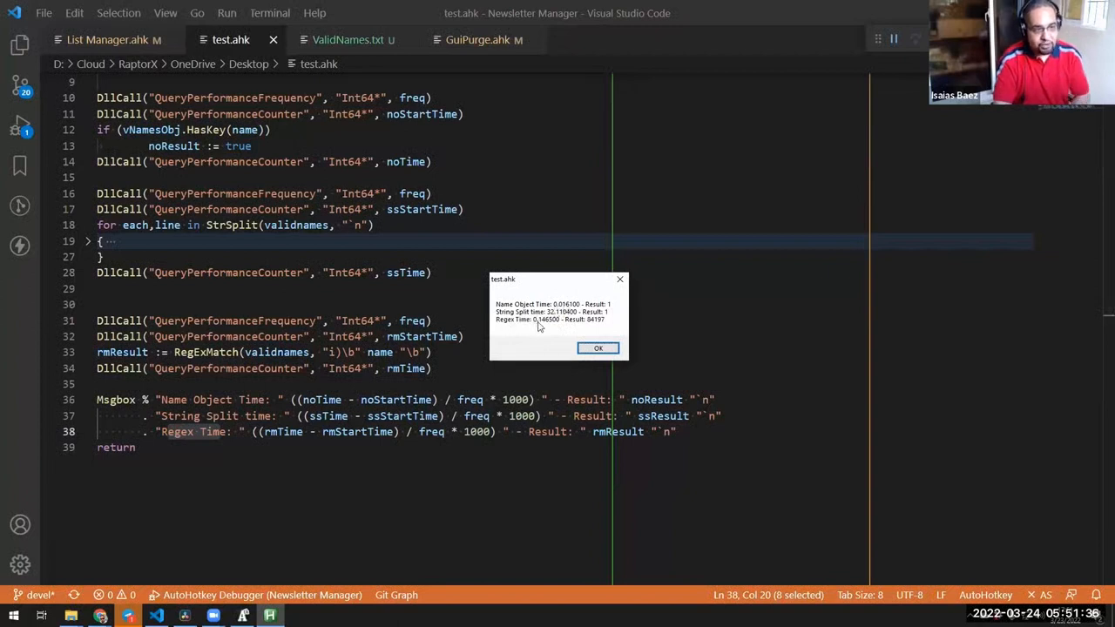
pyautogui.moveTo(544, 326)
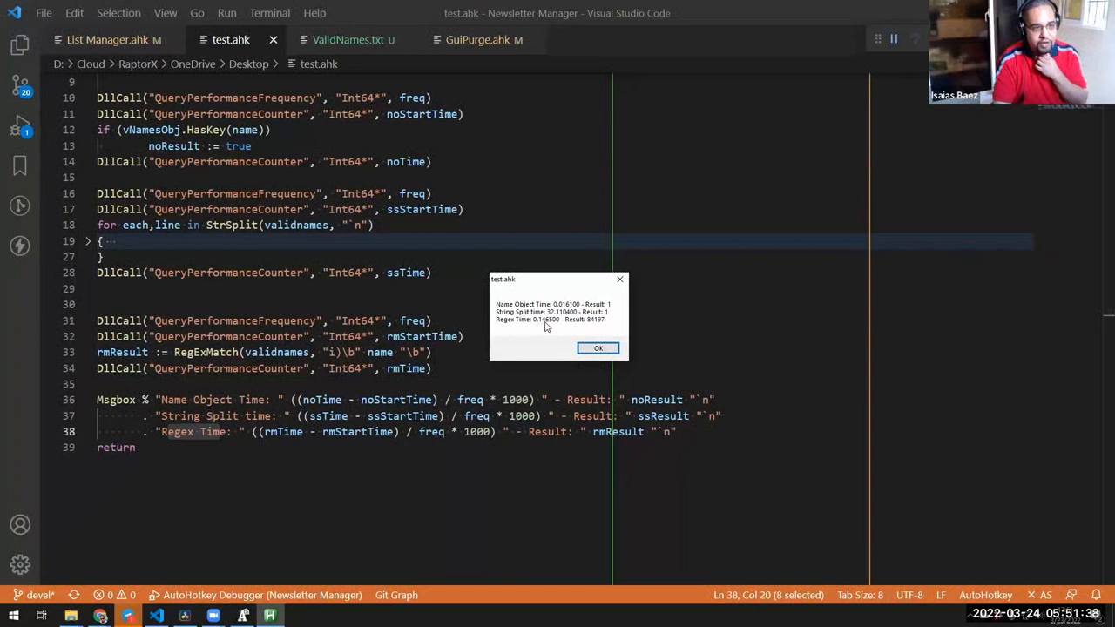
pyautogui.moveTo(528, 319)
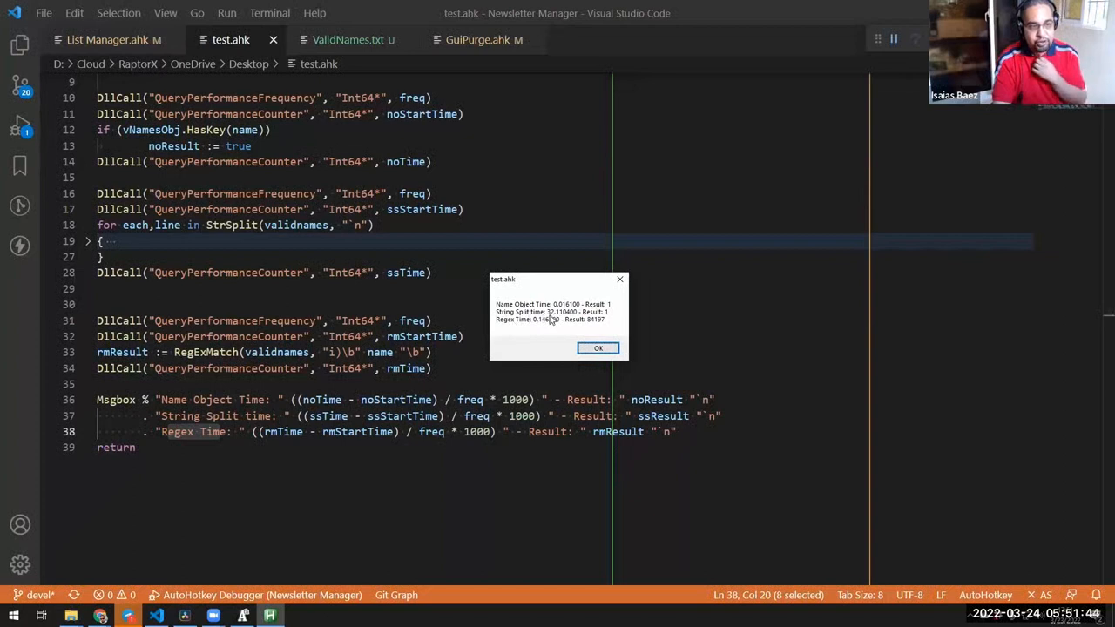
pyautogui.moveTo(542, 309)
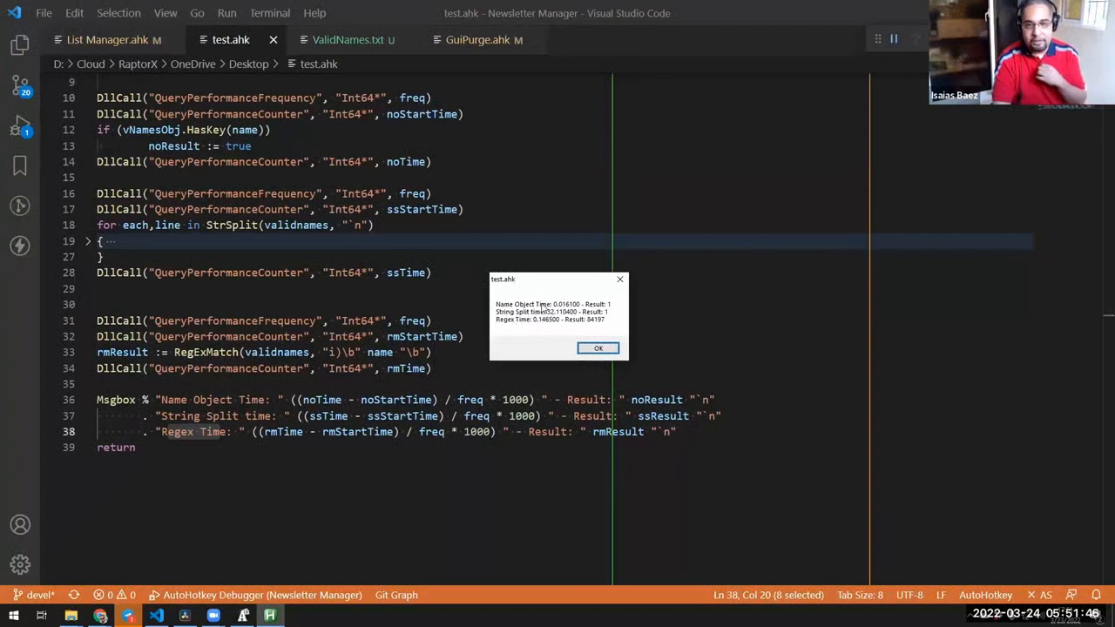
pyautogui.moveTo(549, 318)
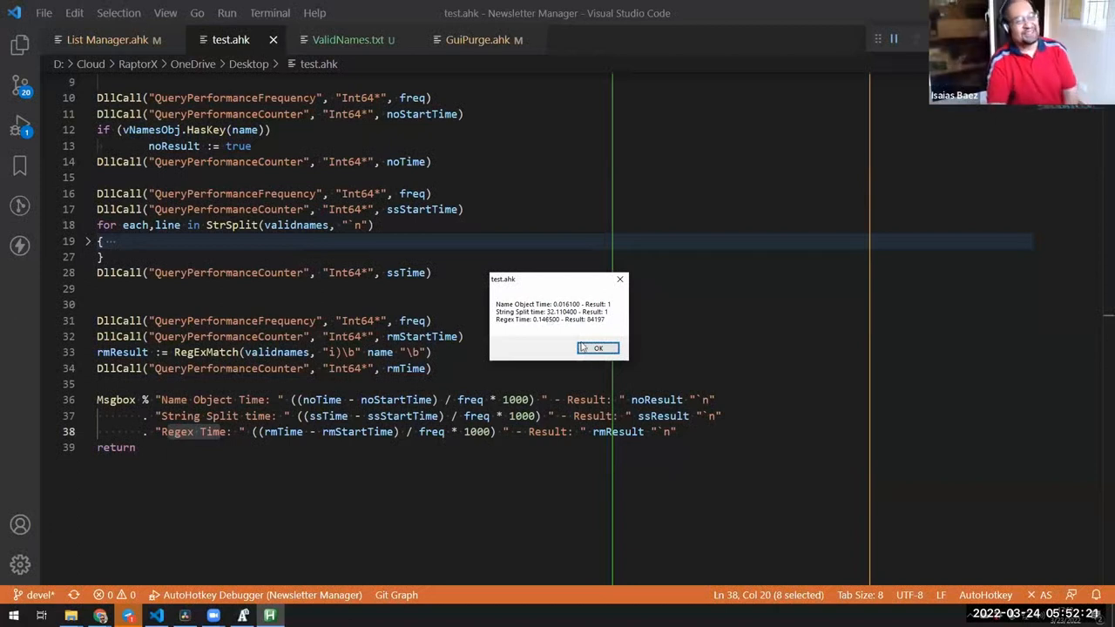
pyautogui.click(597, 347)
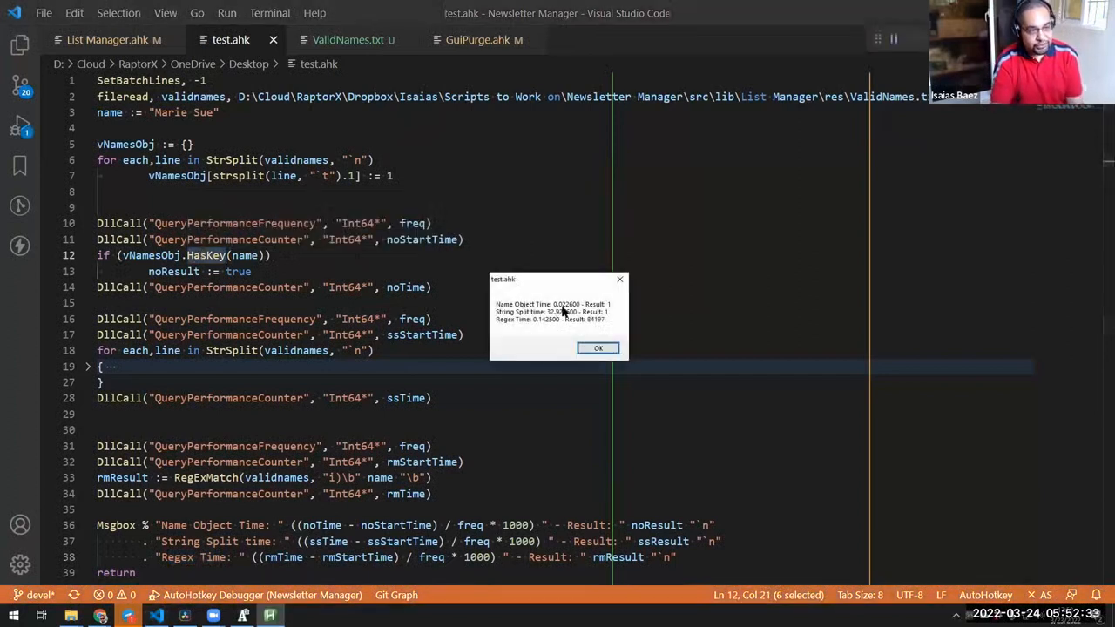
# - Dismiss the timing message and select the loop that fills vNamesObj
pyautogui.click(597, 348)
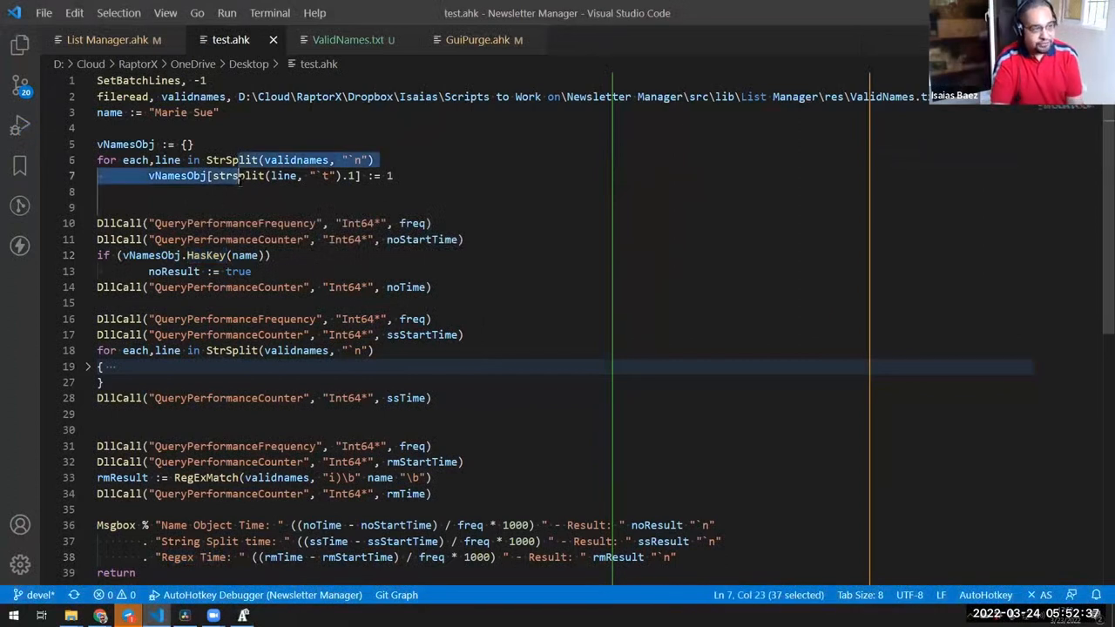
pyautogui.doubleClick(206, 255)
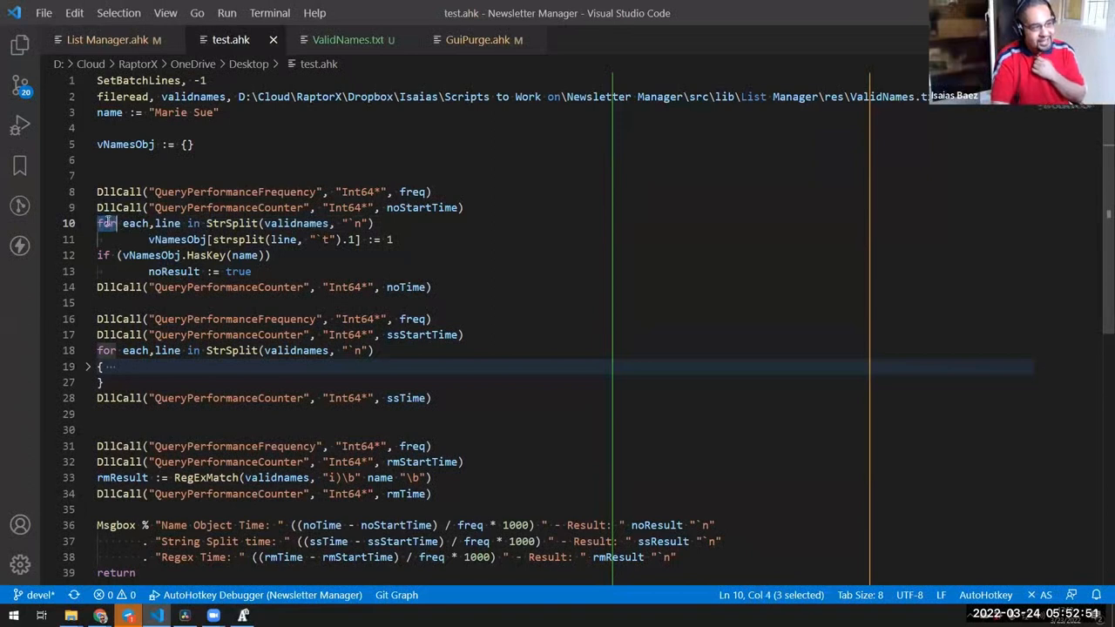
pyautogui.moveTo(106, 223)
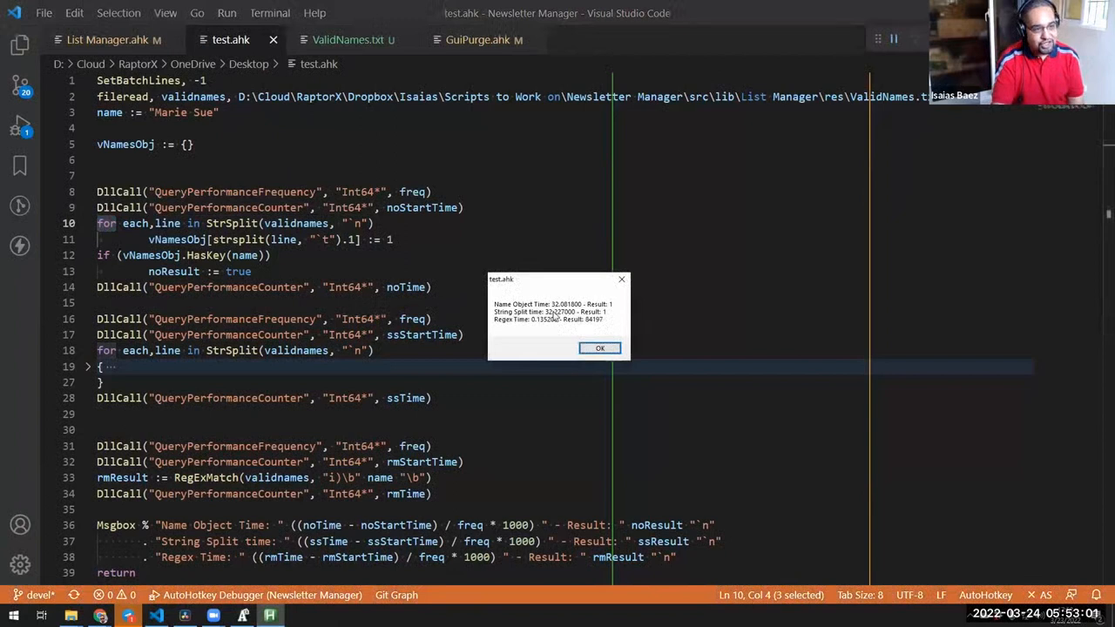
pyautogui.moveTo(558, 312)
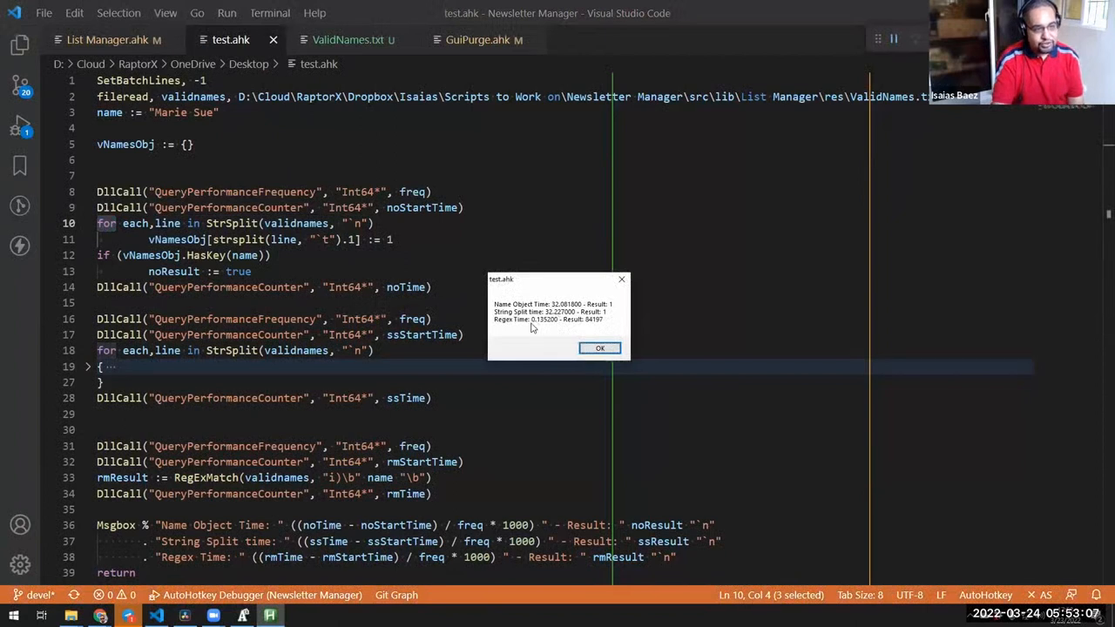
pyautogui.moveTo(536, 327)
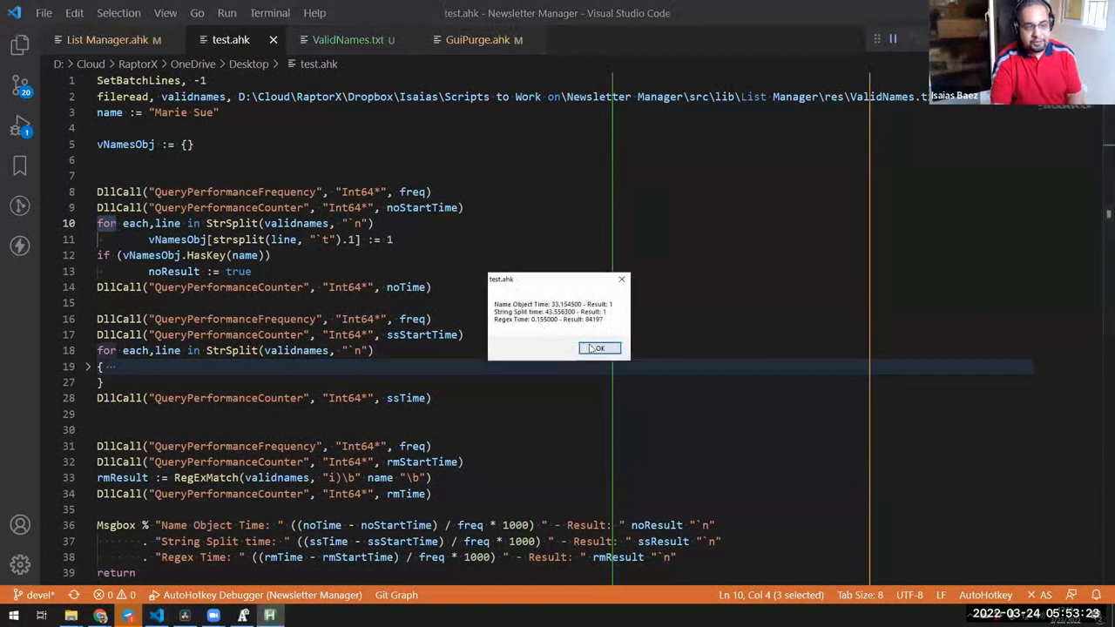
# - Dismiss the rerun timings (object 33 ms, split 43 ms) and return to List Manager.ahk
pyautogui.click(599, 348)
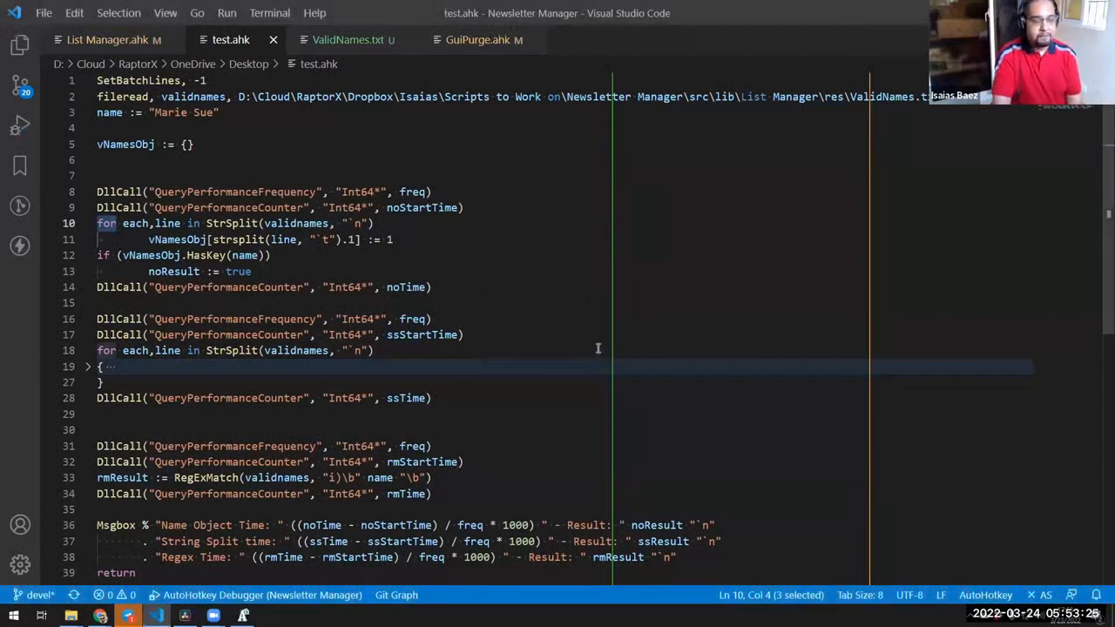
pyautogui.scroll(-3)
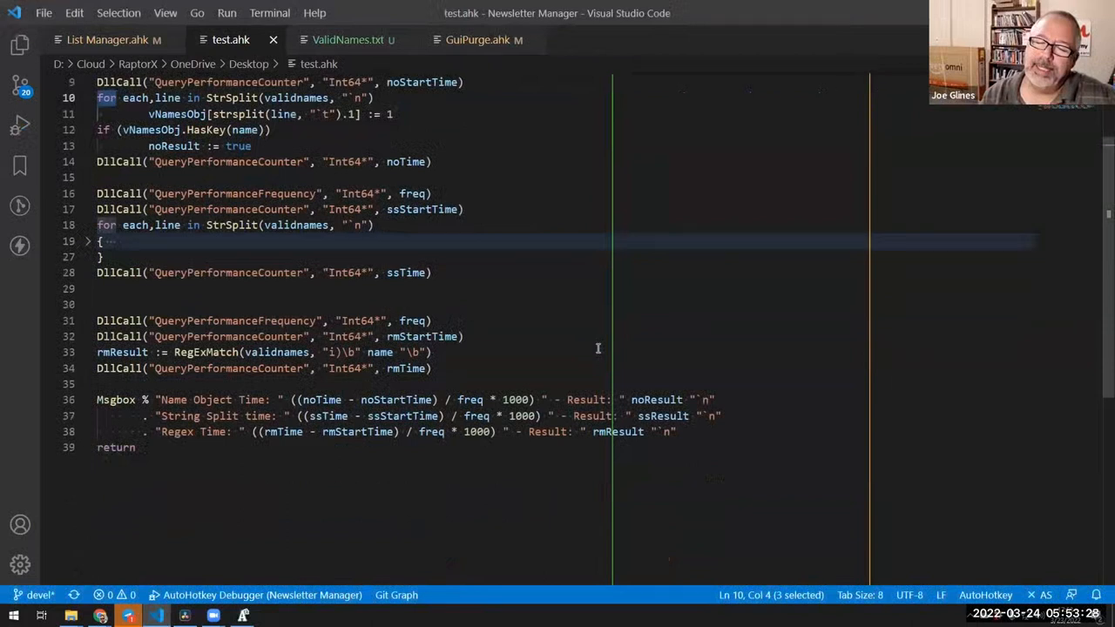
pyautogui.scroll(3)
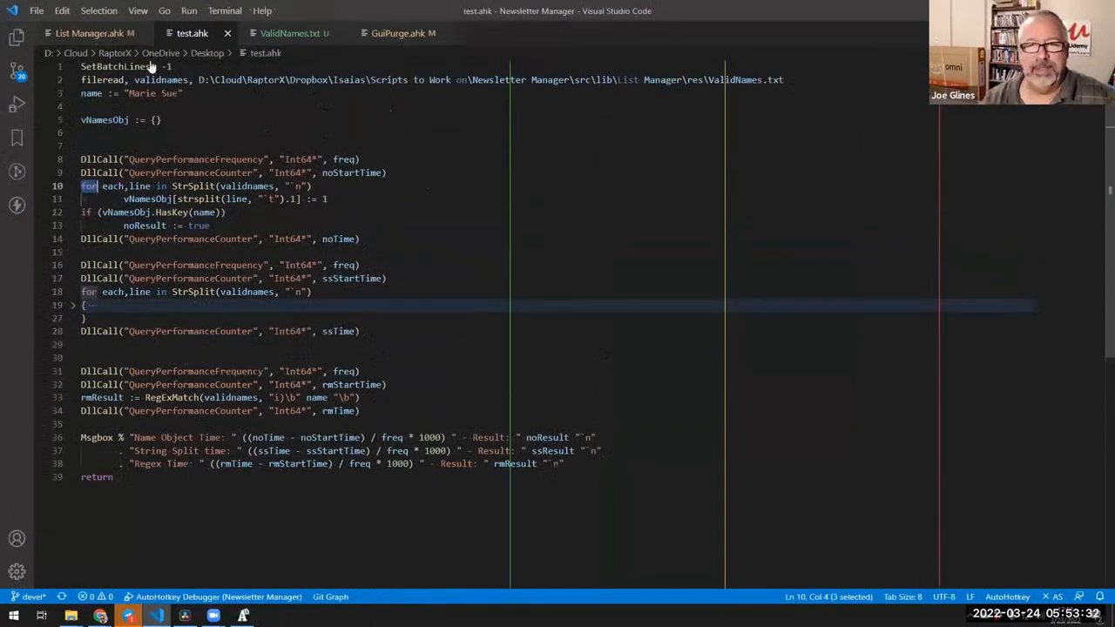
pyautogui.click(87, 33)
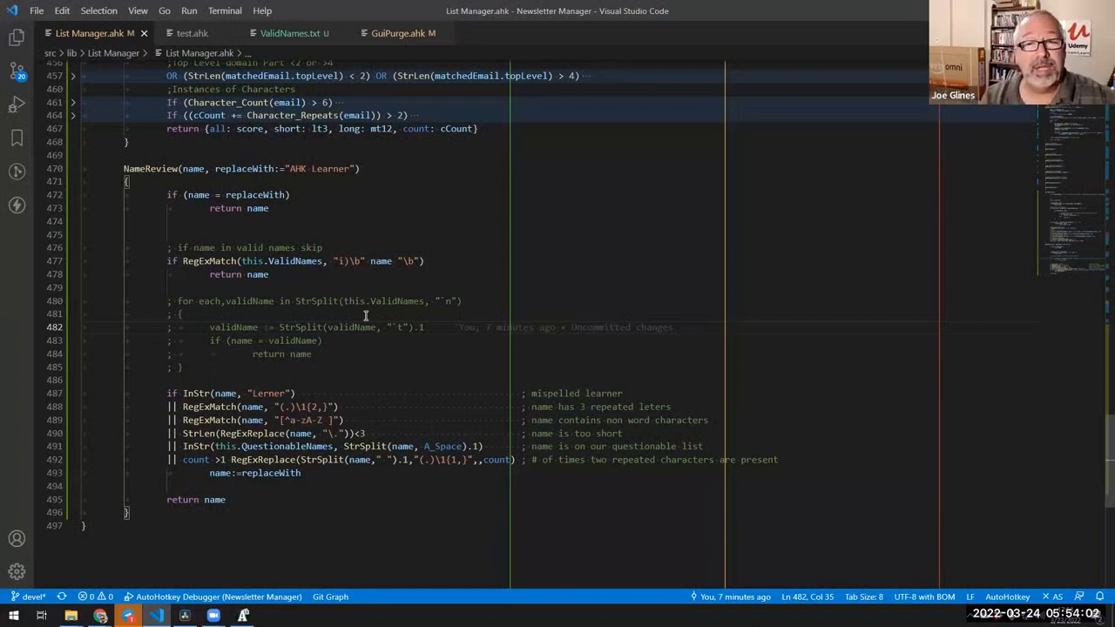
# - Comment out the RegExMatch check, uncomment the valid-names loop, and begin an if condition
pyautogui.moveTo(296, 300); pyautogui.dragTo(311, 354)
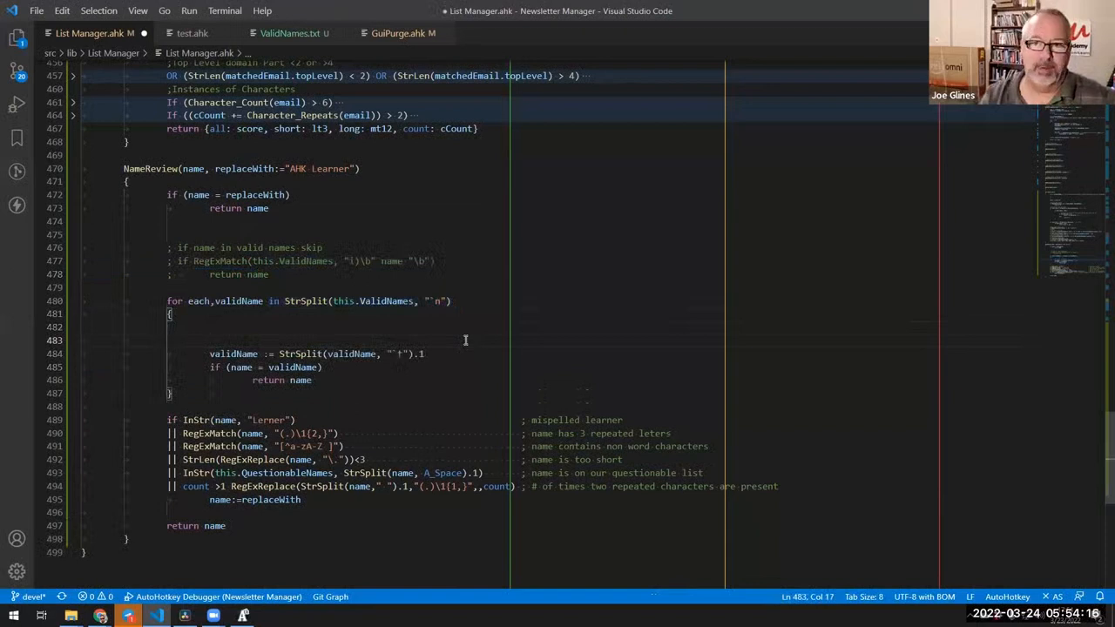
pyautogui.write('if validName >')
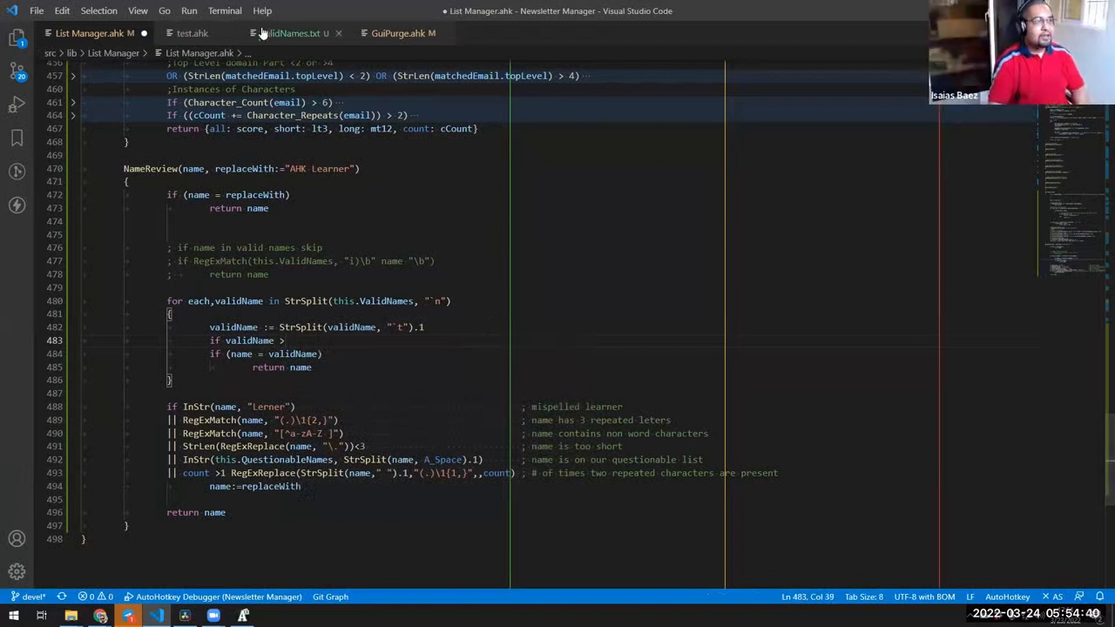
pyautogui.click(193, 34)
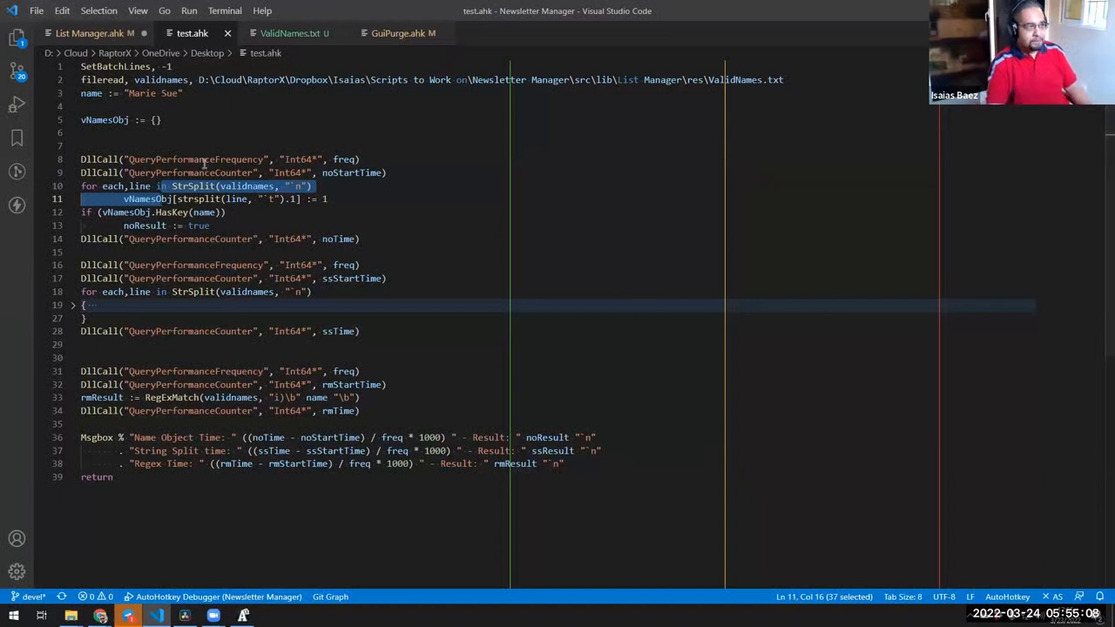
# - Change the loop condition to StrLen(validName) > StrLen(name) and add a break line
pyautogui.click(87, 33)
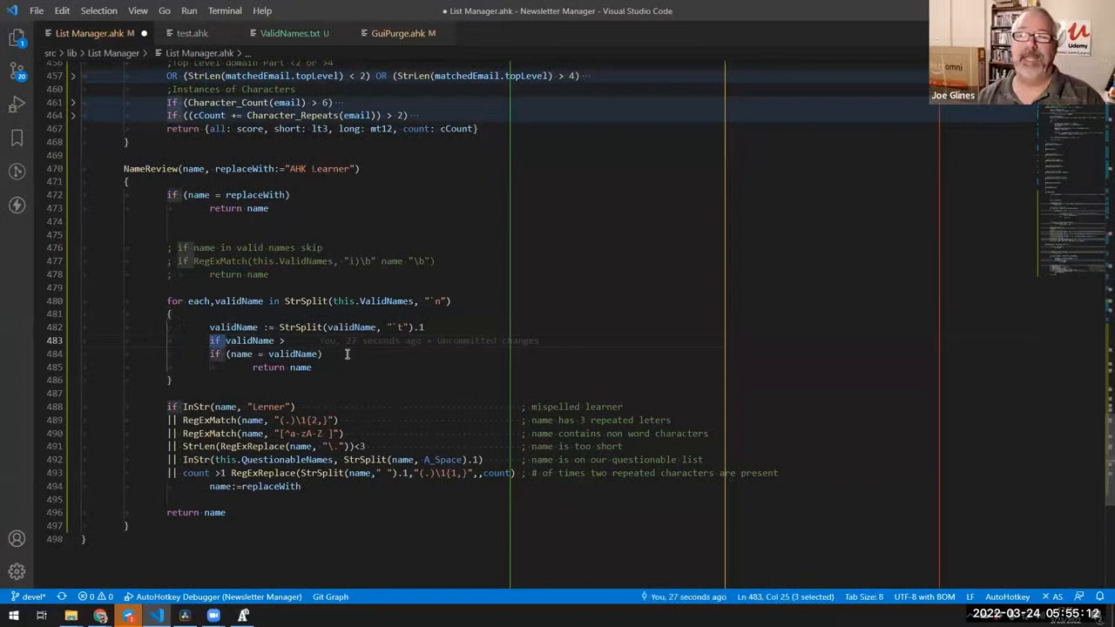
pyautogui.doubleClick(248, 340)
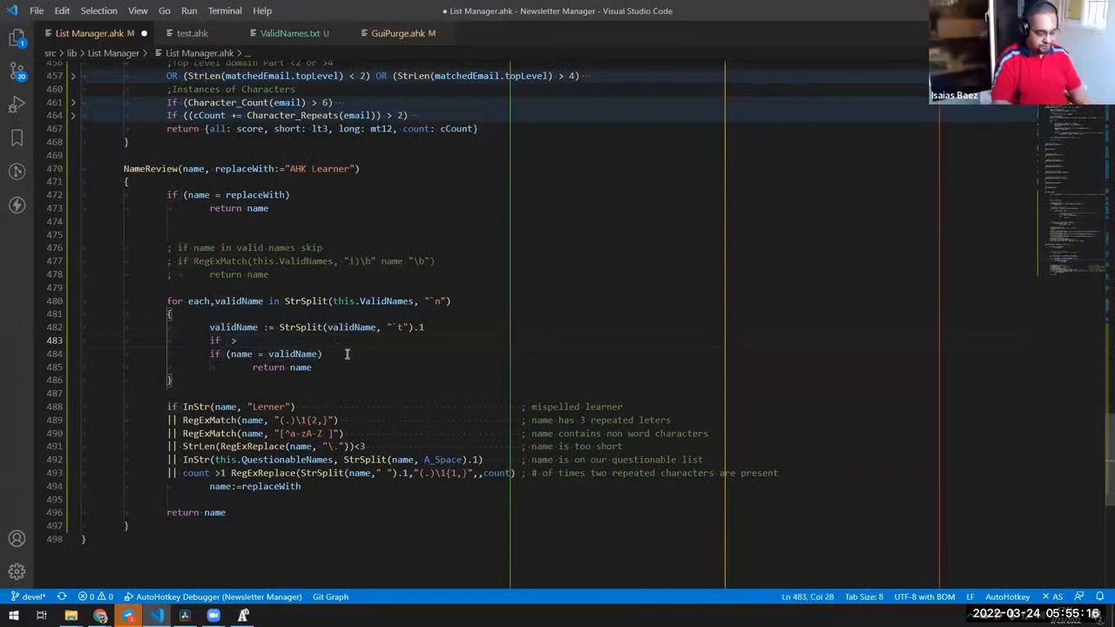
pyautogui.write('str')
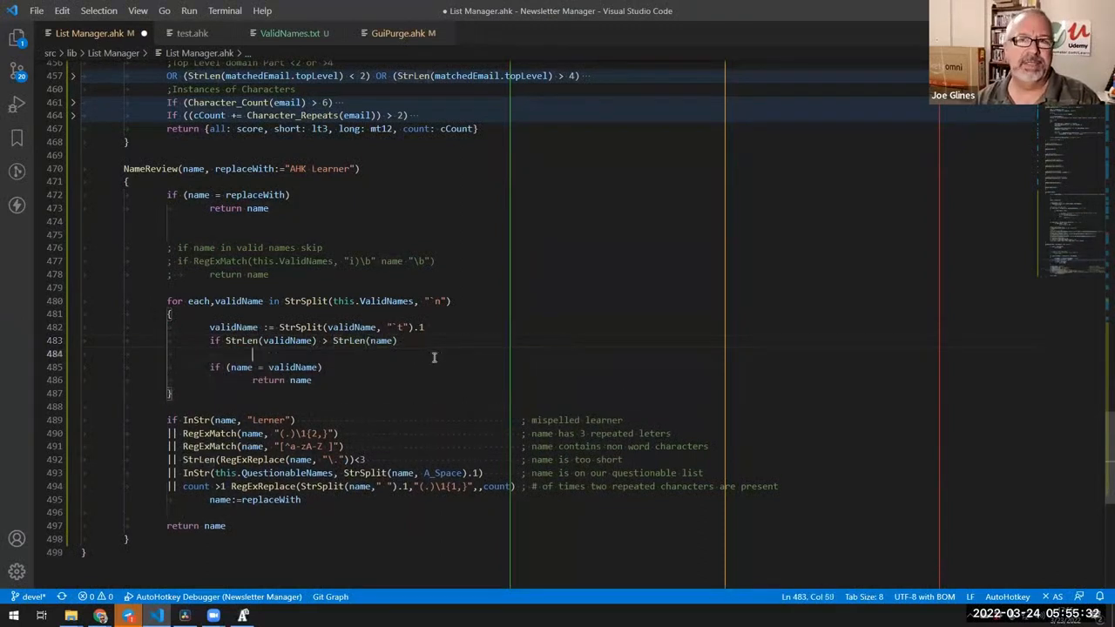
pyautogui.write('return')
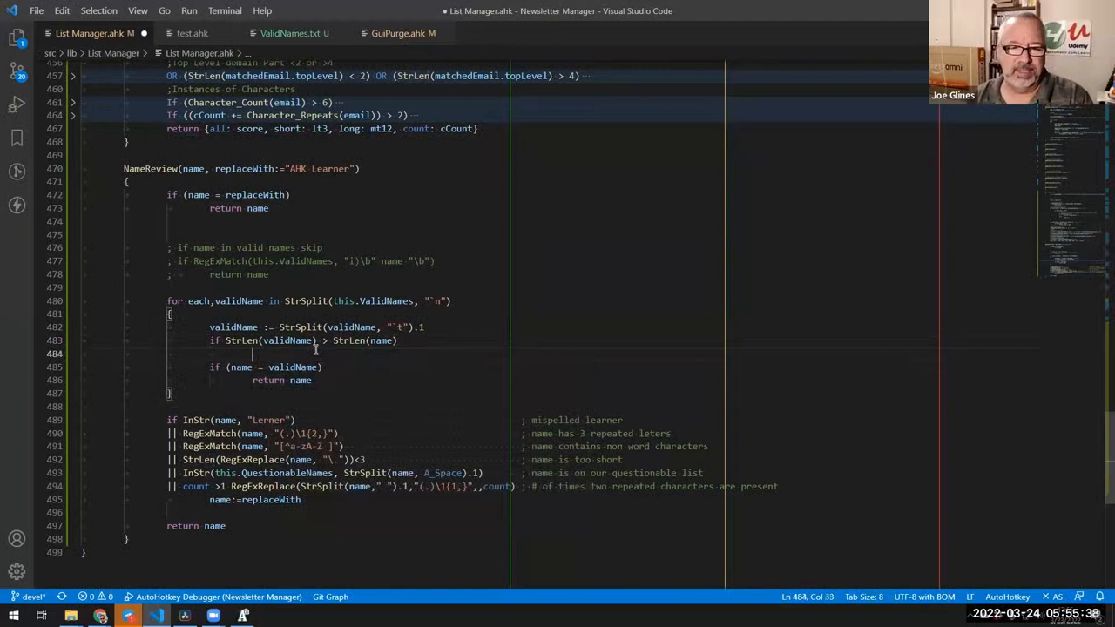
pyautogui.write('break')
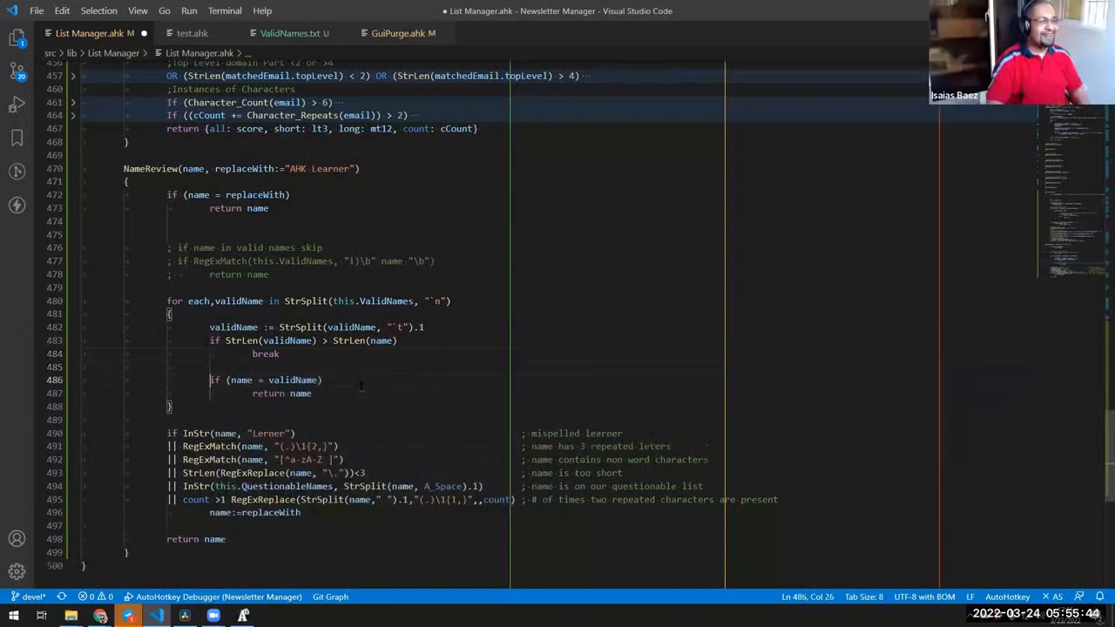
# - Save List Manager.ahk, then highlight break and validName in the length check
pyautogui.press('ctrl+s')
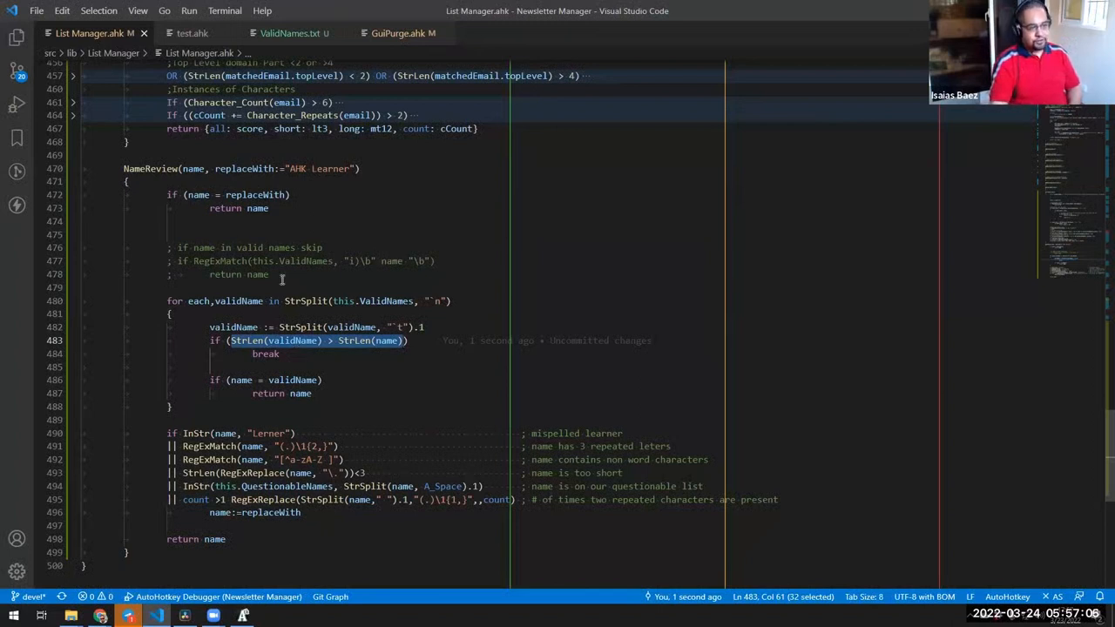
pyautogui.moveTo(266, 355)
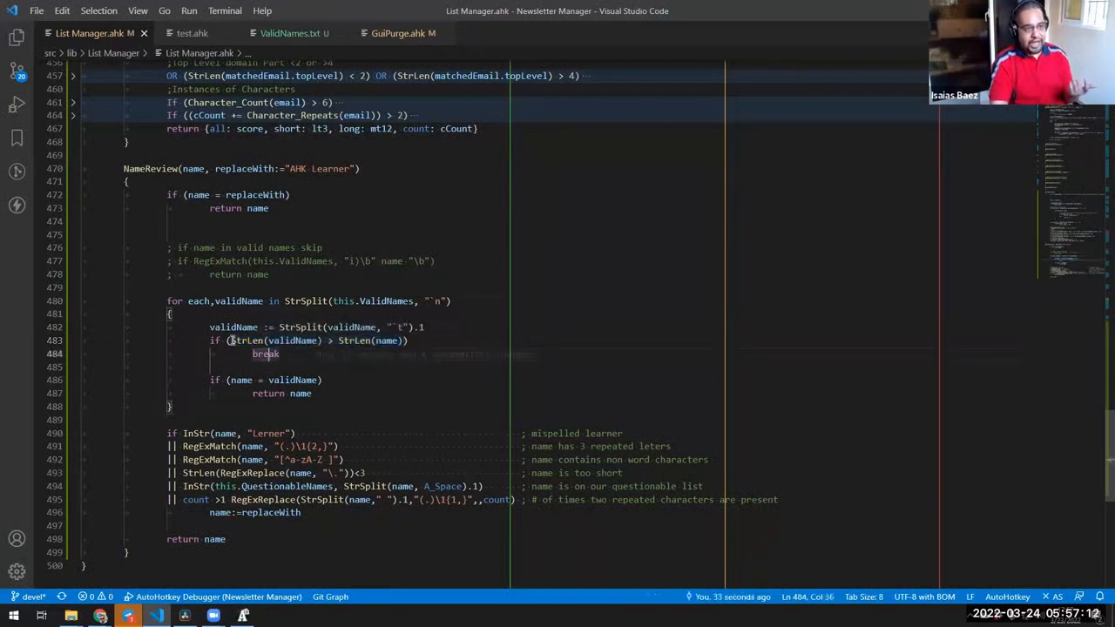
pyautogui.doubleClick(248, 341)
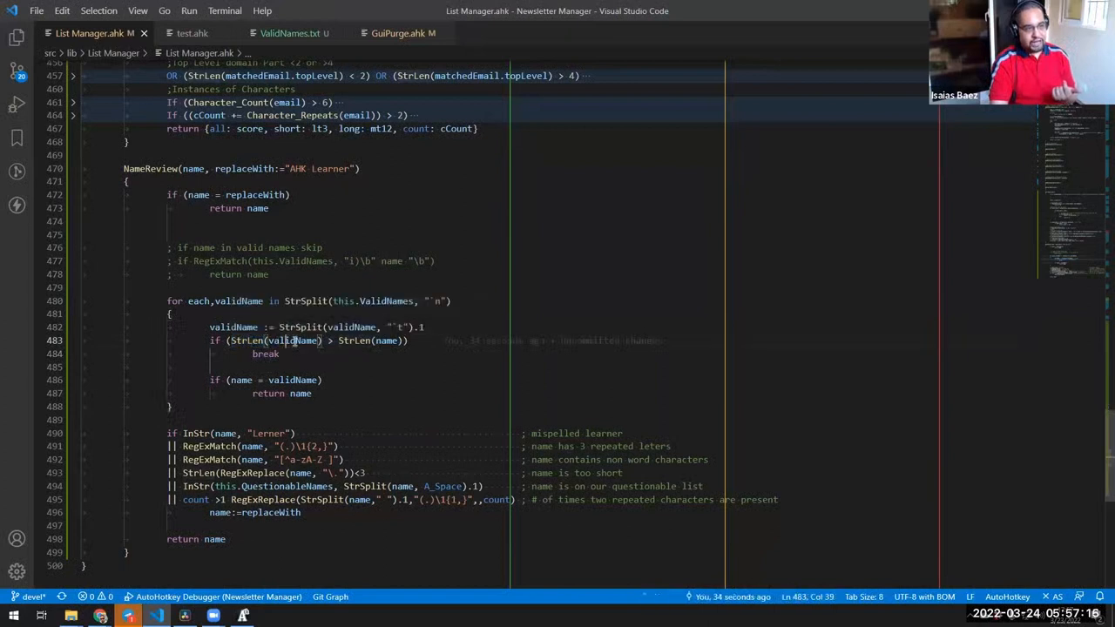
pyautogui.doubleClick(292, 340)
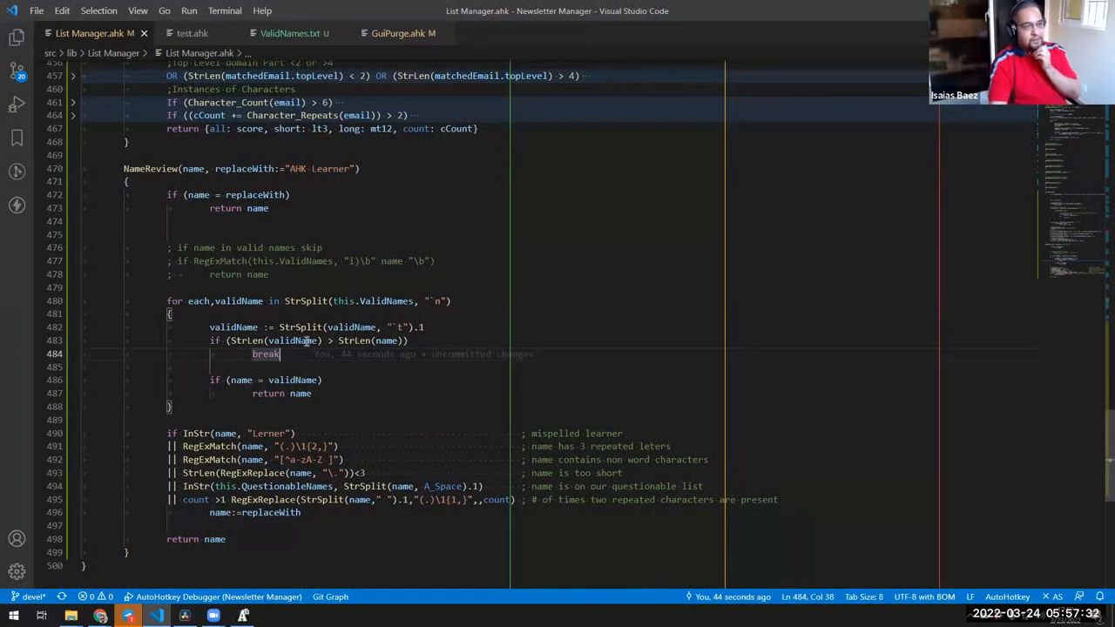
# - Inspect ValidNames.txt's tab-separated names and sexes, glancing at test.ahk before returning
pyautogui.click(193, 33)
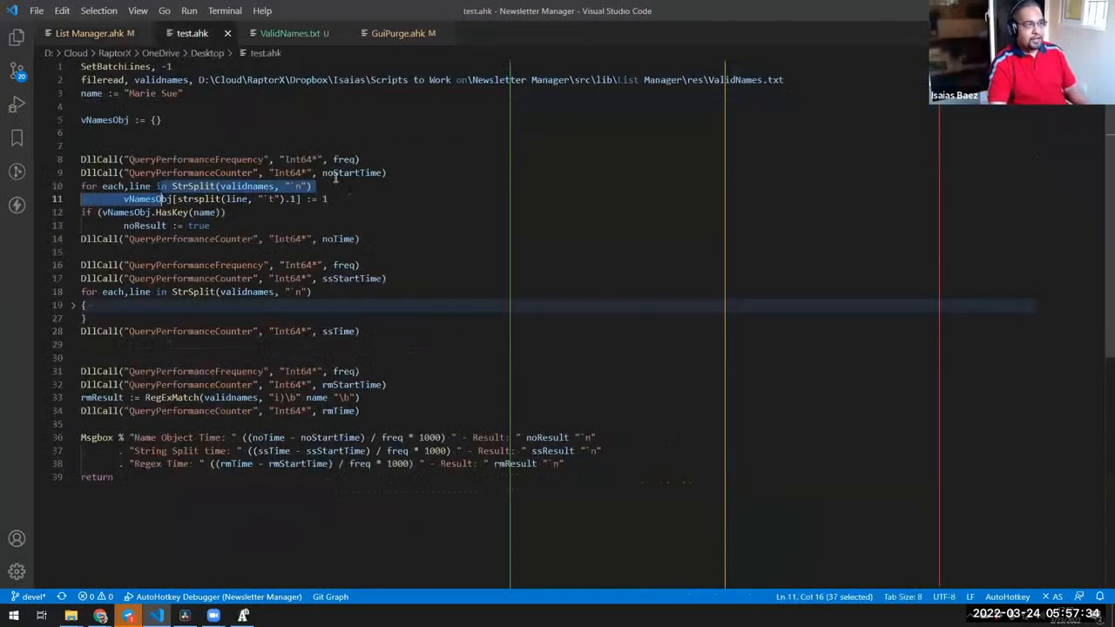
pyautogui.click(292, 33)
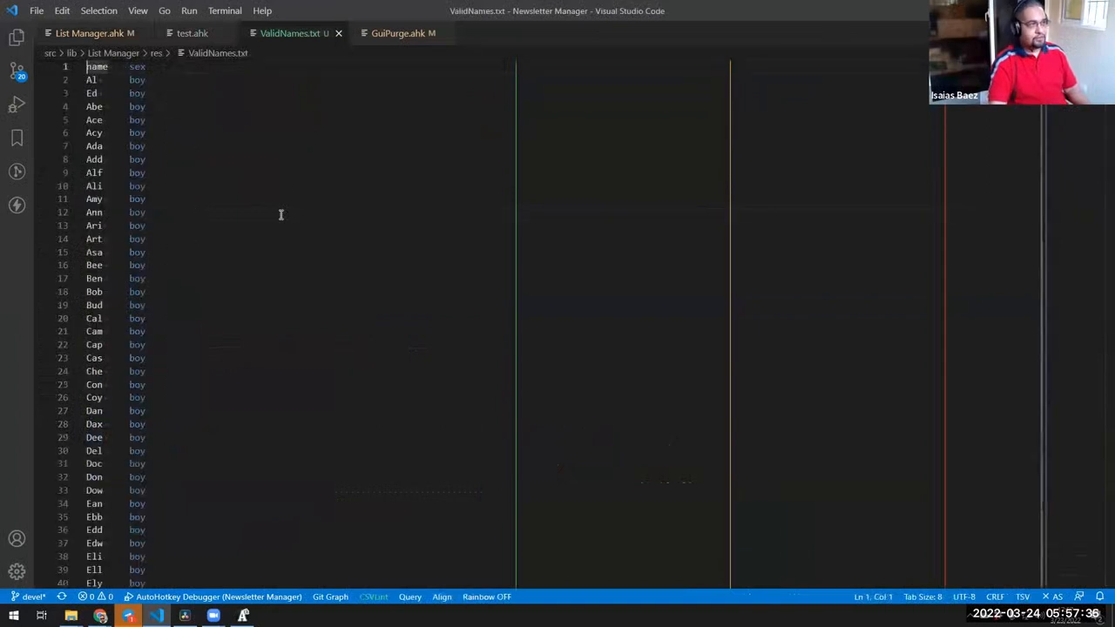
pyautogui.scroll(-3)
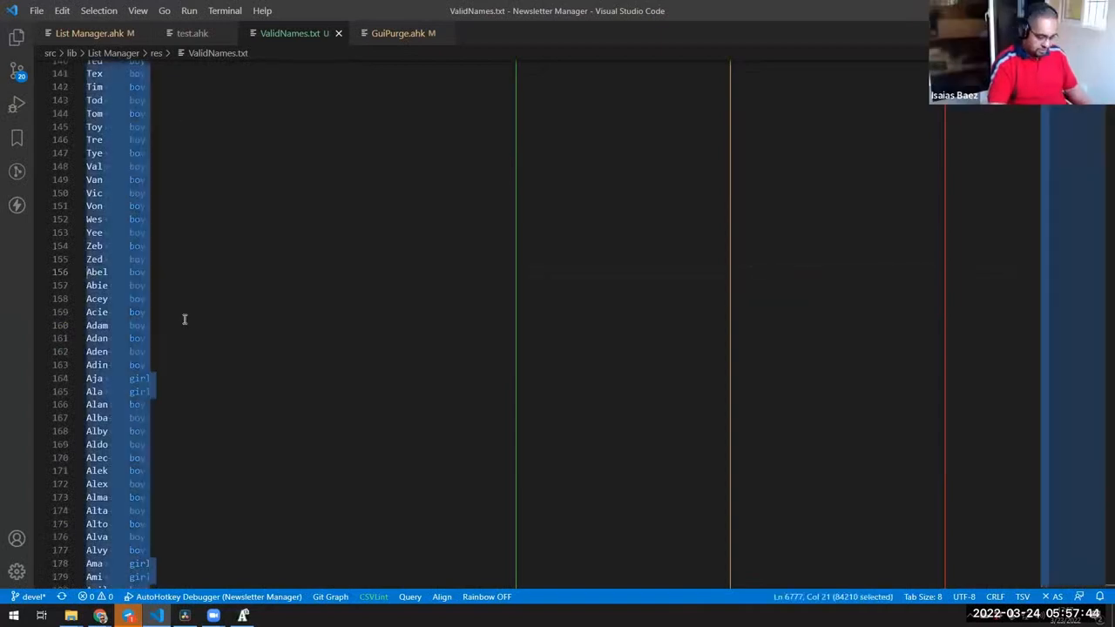
pyautogui.press('ctrl+Home')
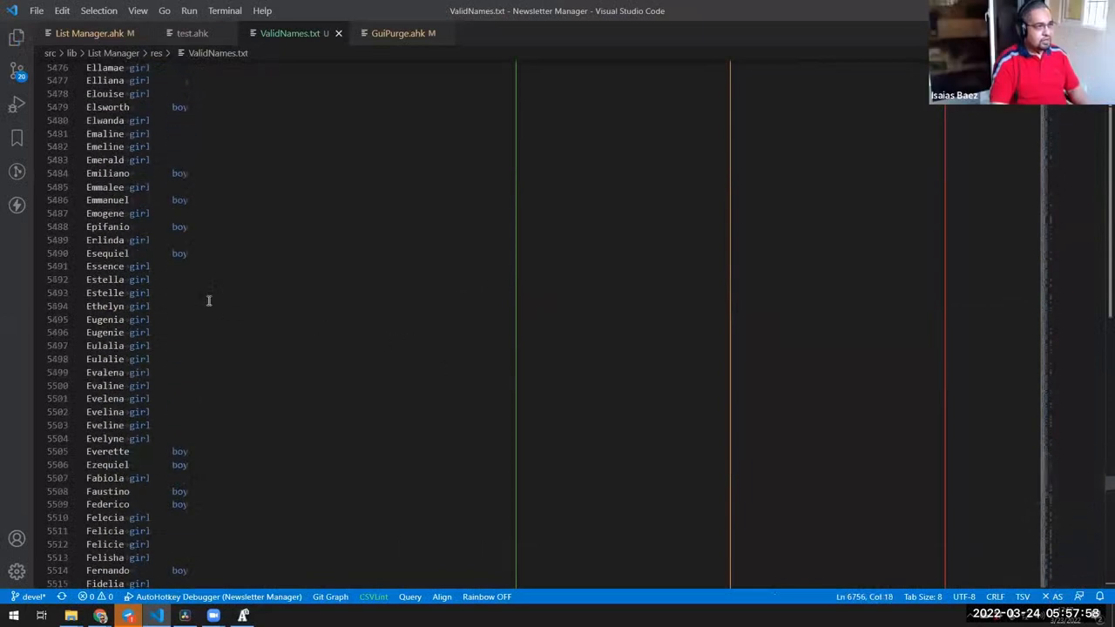
pyautogui.click(118, 240)
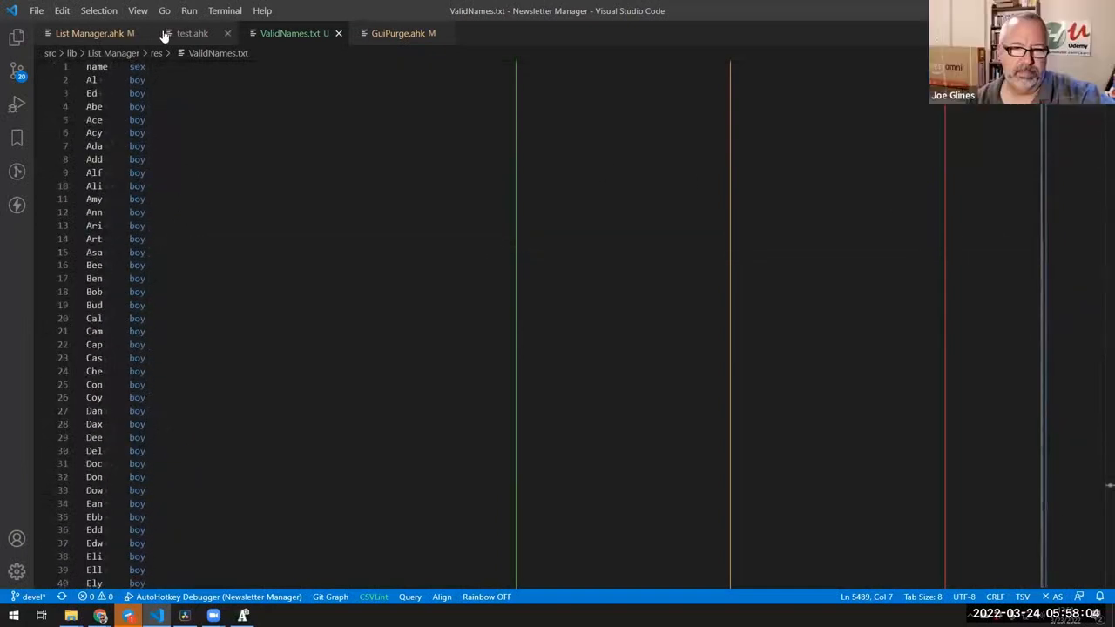
pyautogui.click(192, 33)
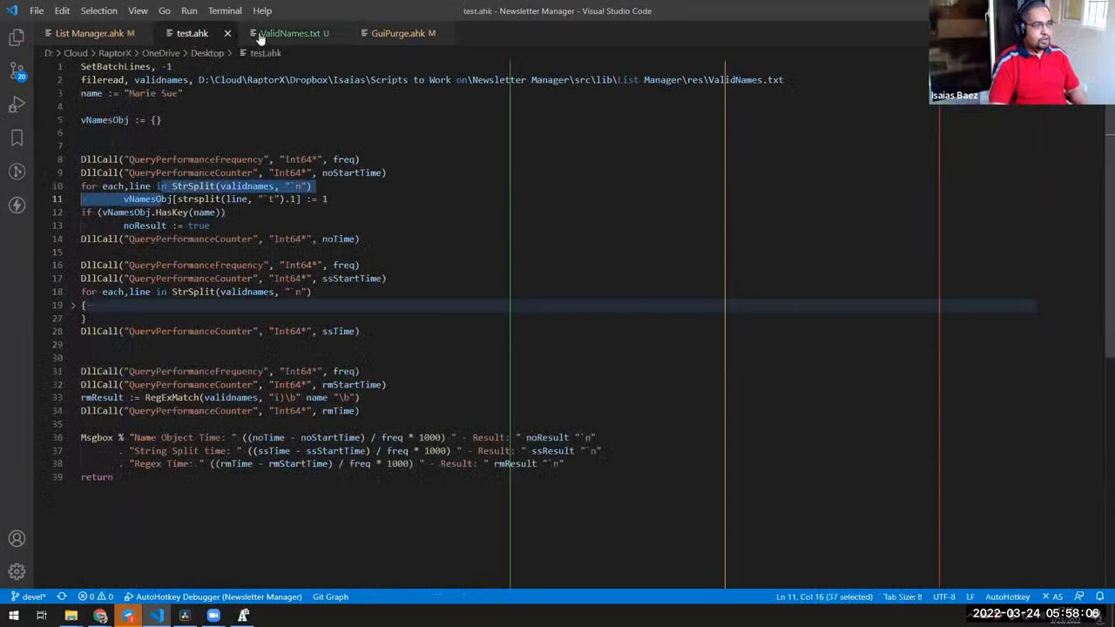
pyautogui.click(290, 33)
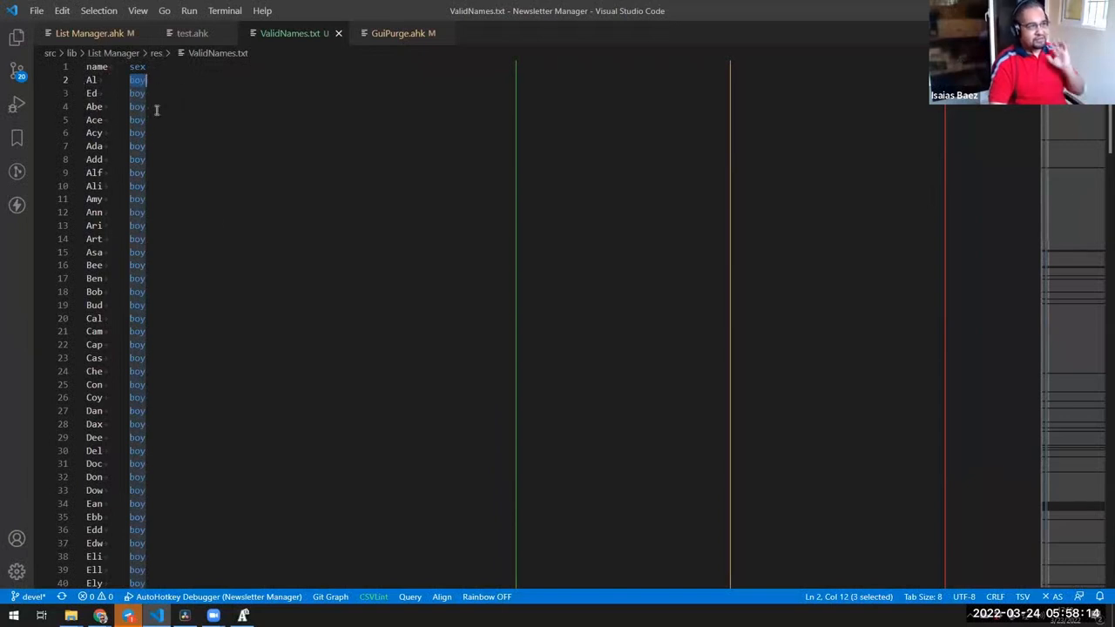
# - Glance at the test.ahk benchmark, then return to the List Manager.ahk tab
pyautogui.click(192, 34)
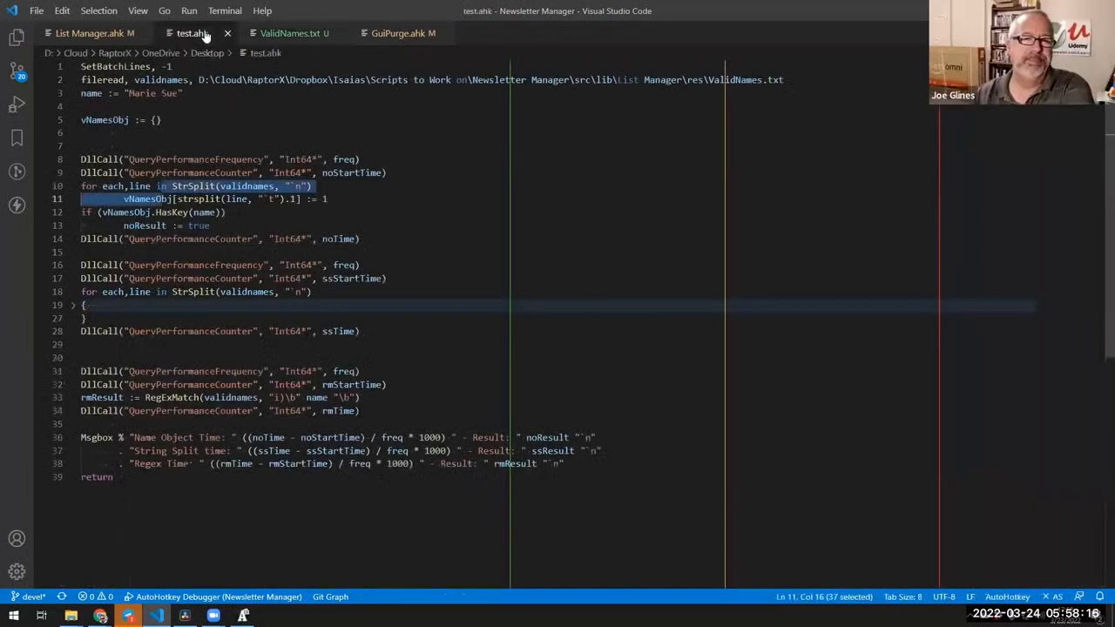
pyautogui.click(91, 33)
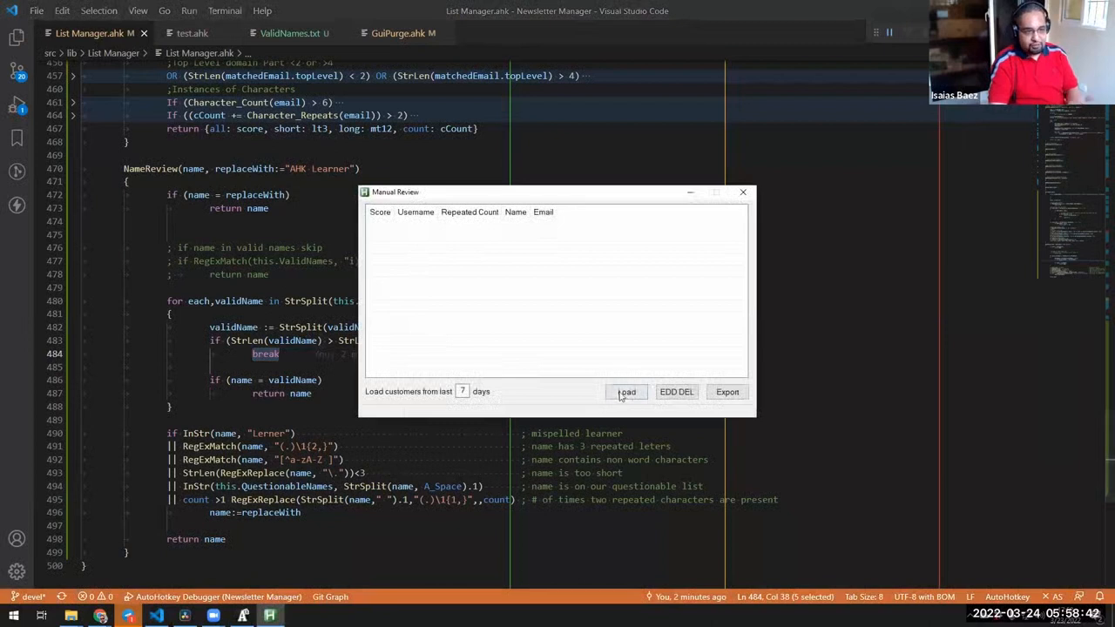
# - Load the last 7 days of customers (146 entries) into Manual Review, then close it
pyautogui.click(627, 392)
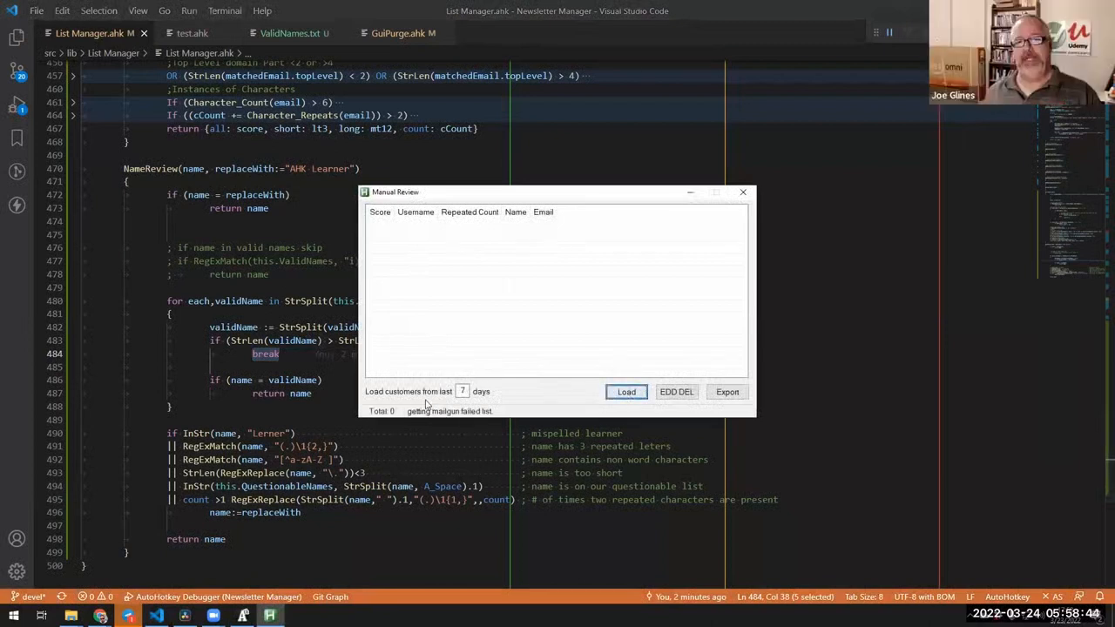
pyautogui.click(627, 391)
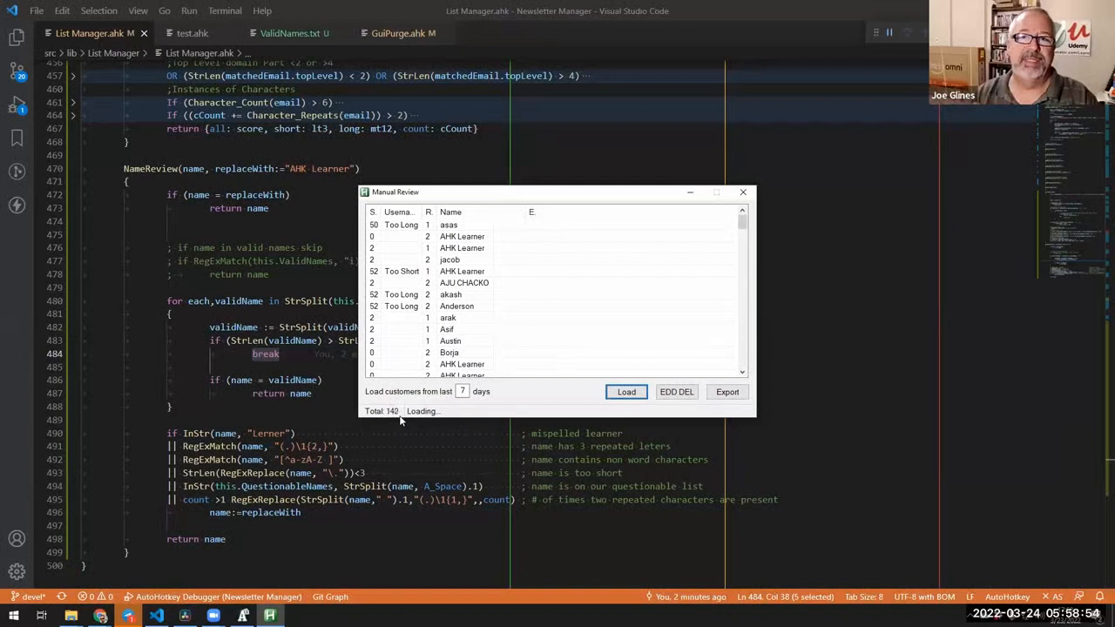
pyautogui.click(626, 392)
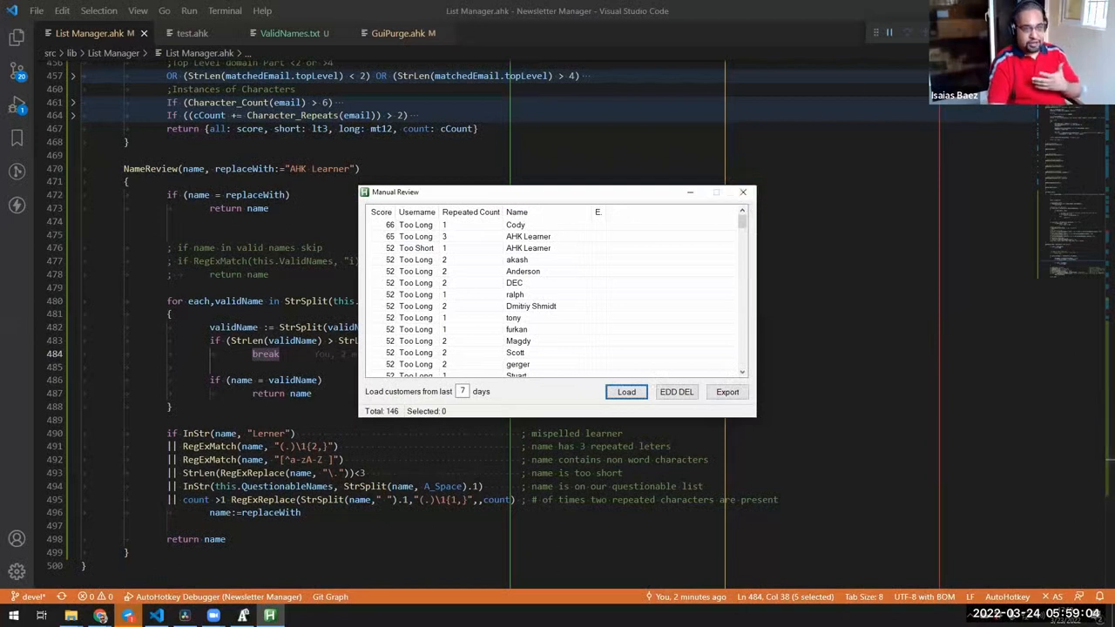
pyautogui.click(743, 192)
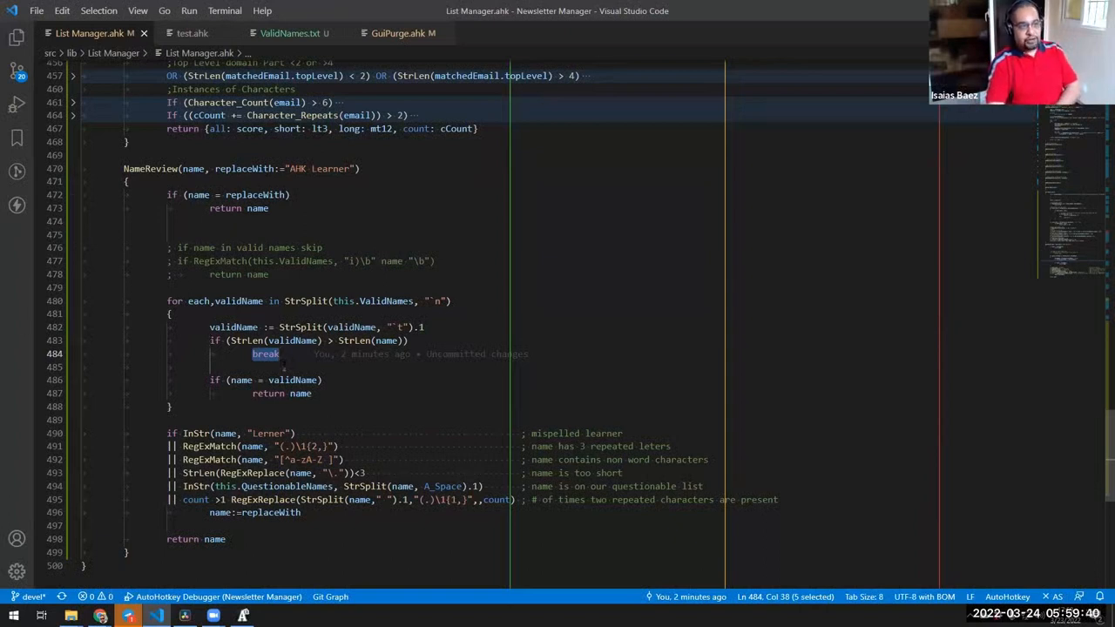
pyautogui.moveTo(266, 354)
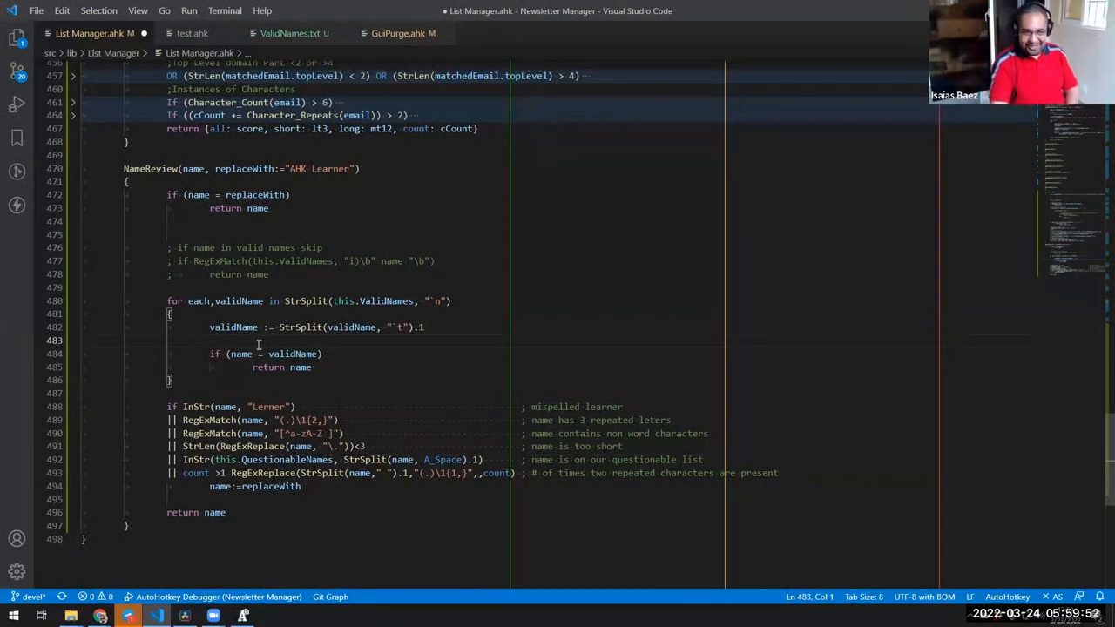
# - Review ValidNames.txt and the test.ahk benchmark timings, then return to List Manager.ahk
pyautogui.click(291, 33)
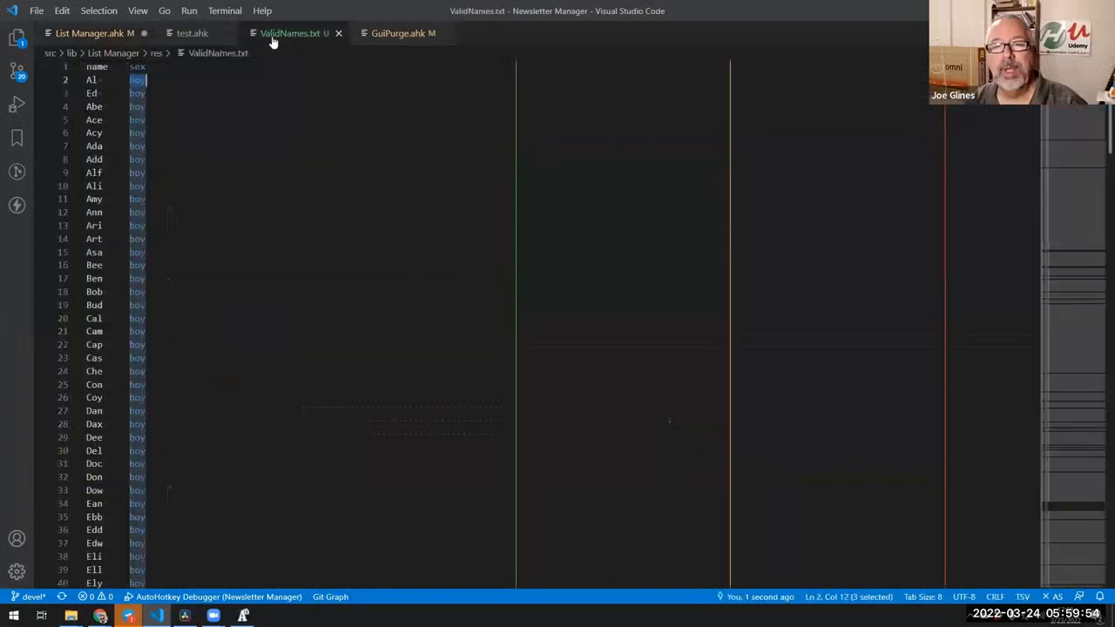
pyautogui.click(192, 33)
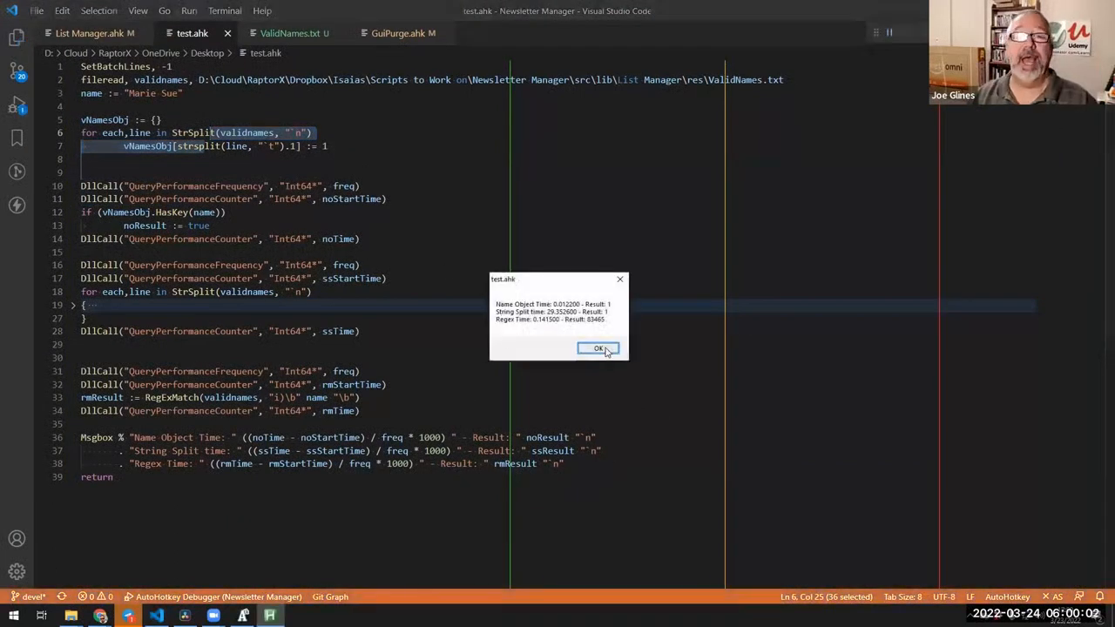
pyautogui.click(599, 349)
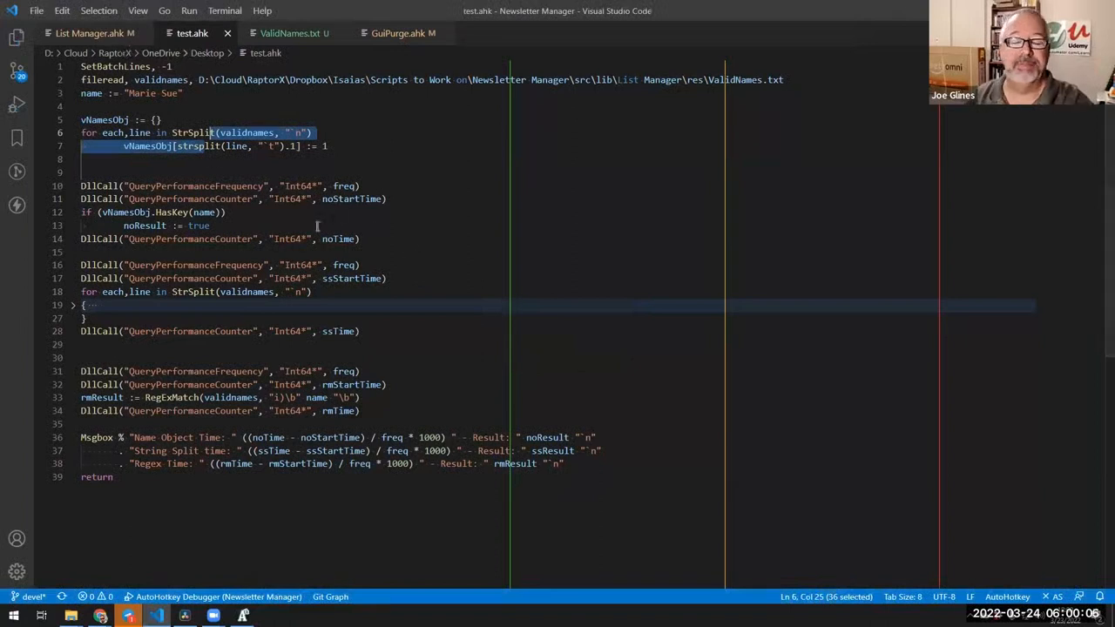
pyautogui.moveTo(385, 226)
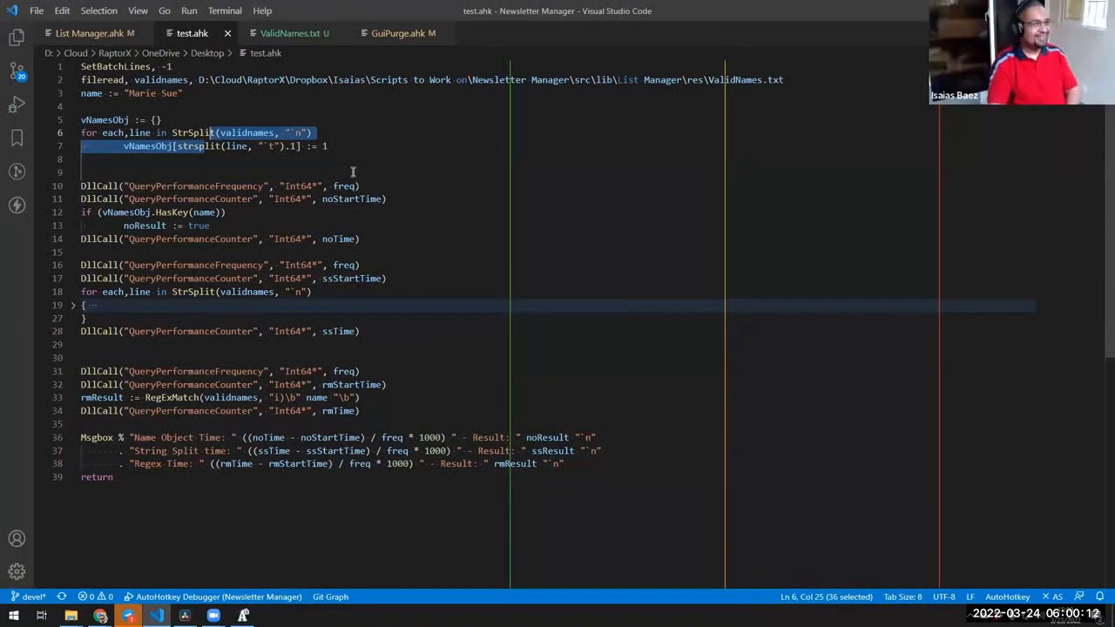
pyautogui.click(87, 33)
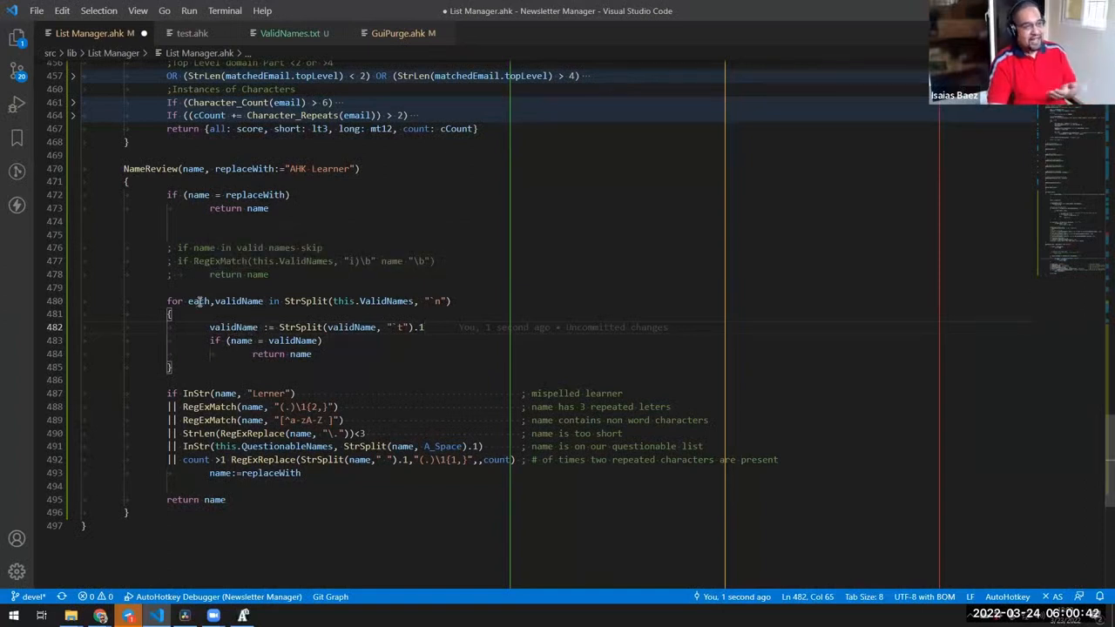
# - Delete NameReview's valid-name for loop, reinstating the whole-word RegExMatch check
pyautogui.moveTo(166, 300); pyautogui.dragTo(169, 367)
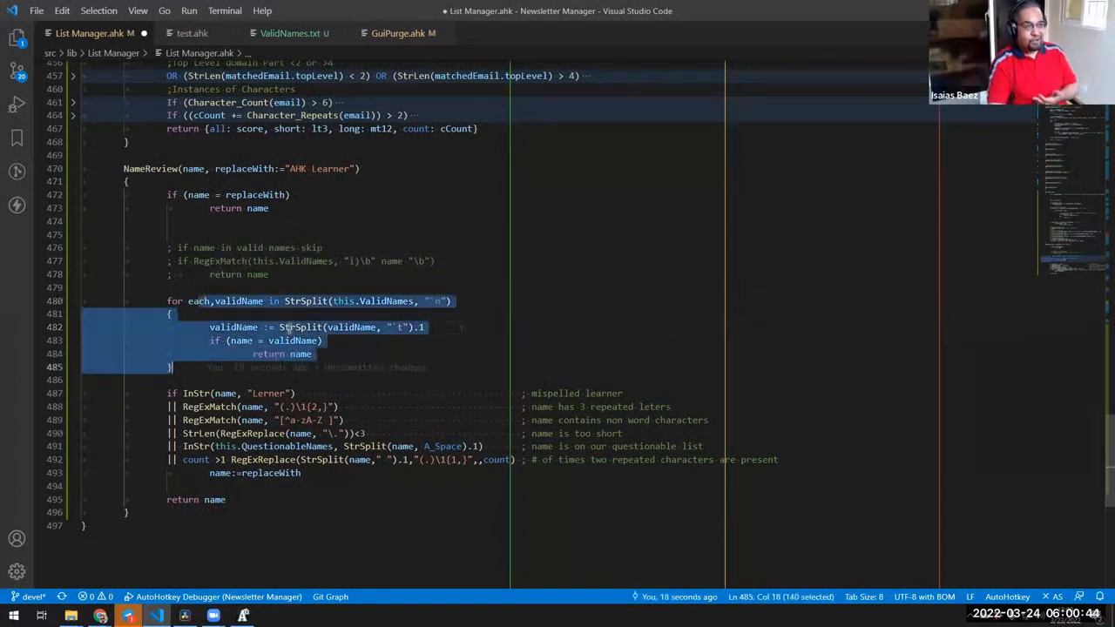
pyautogui.click(290, 340)
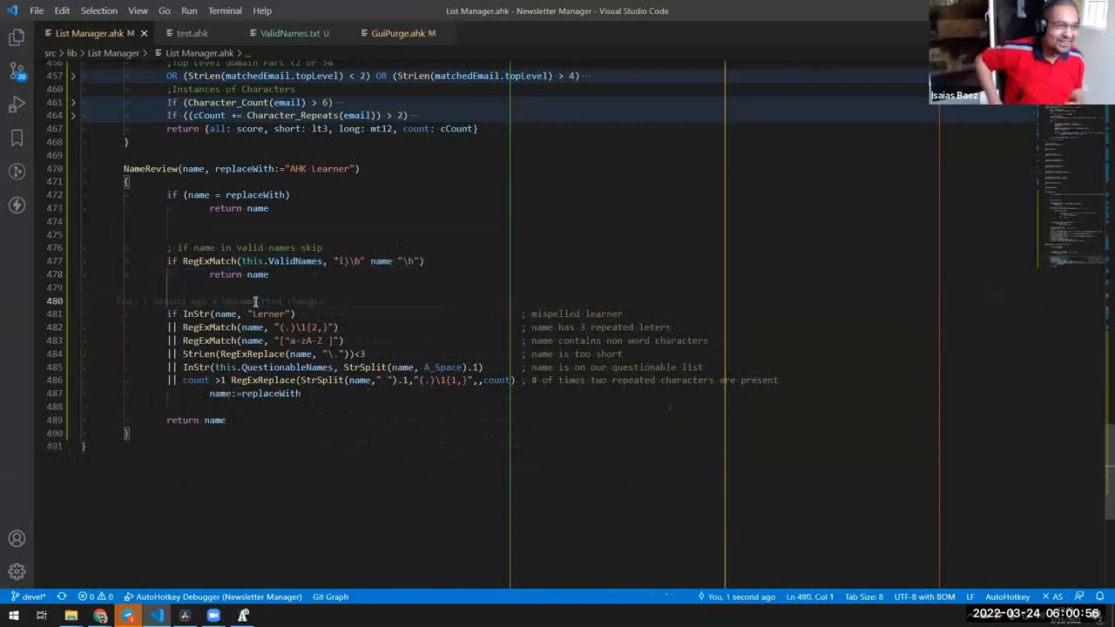
pyautogui.press('Delete')
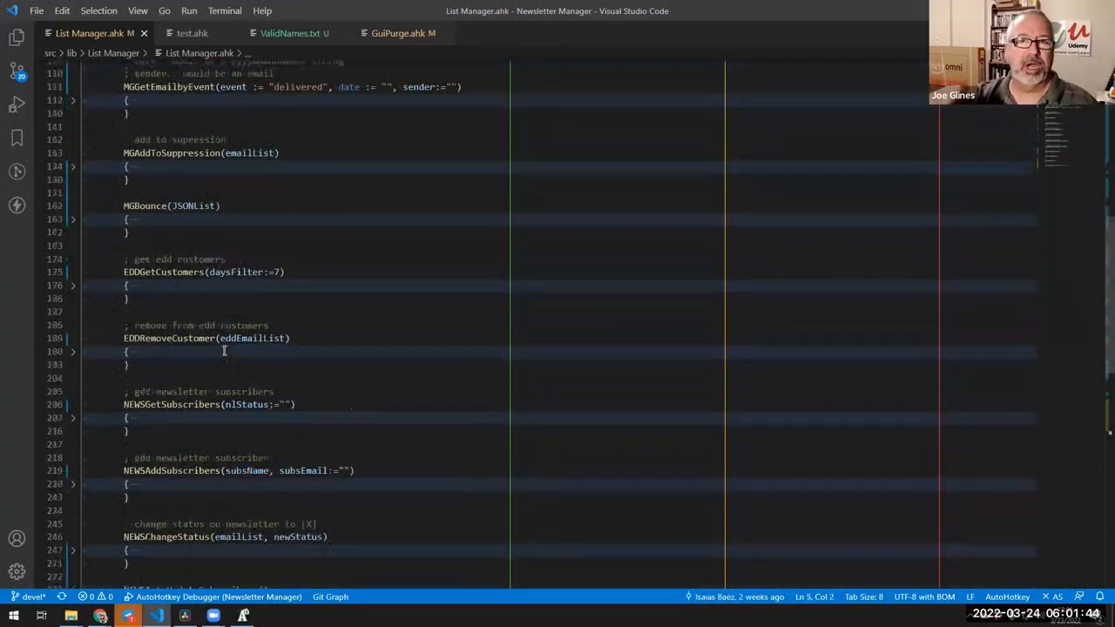
# - Scroll down to EDDRemoveCustomer, entering the subsList[res.email] name/status assignment line
pyautogui.scroll(-3)
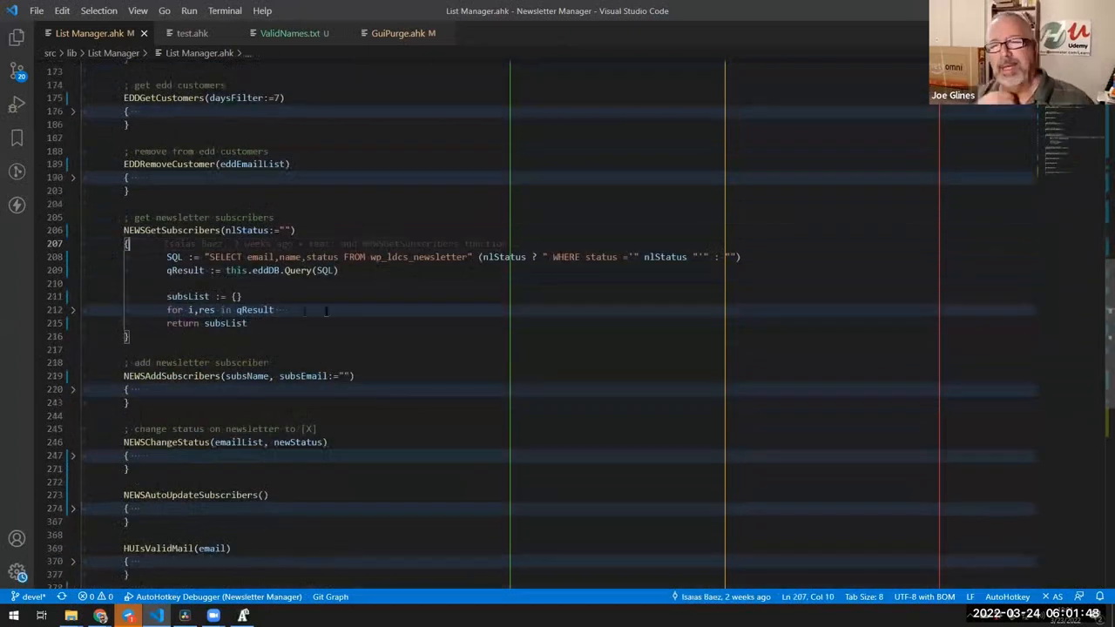
pyautogui.write('subsList[res.email] := {name:res.name, status:res.status}')
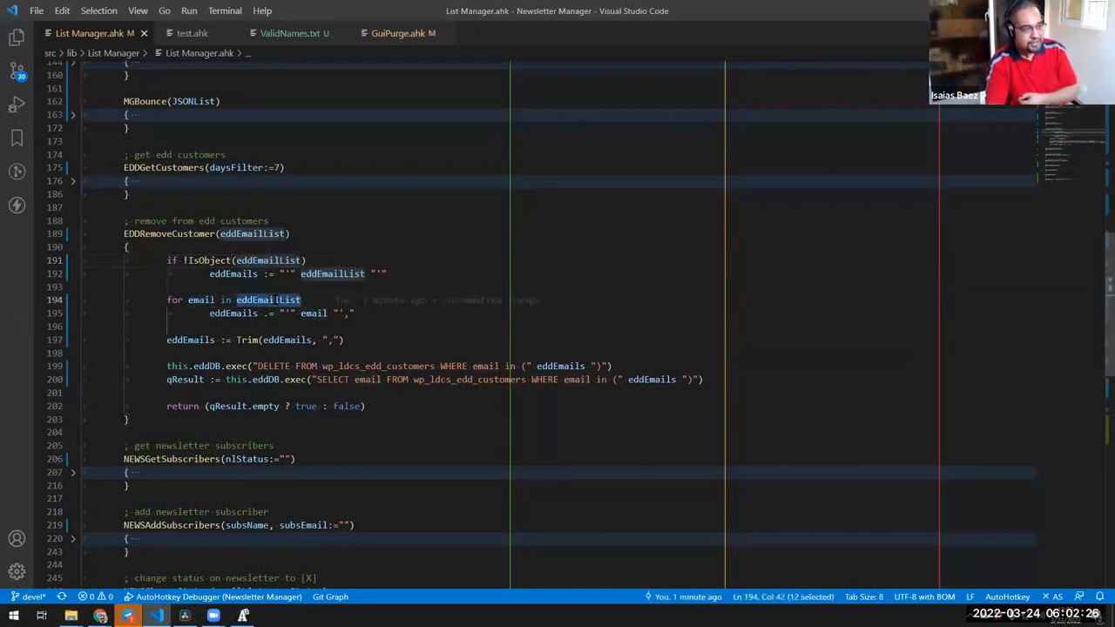
# - Trace eddEmailList and eddEmails into the DELETE query, then fold EDDRemoveCustomer at line 190
pyautogui.click(273, 366)
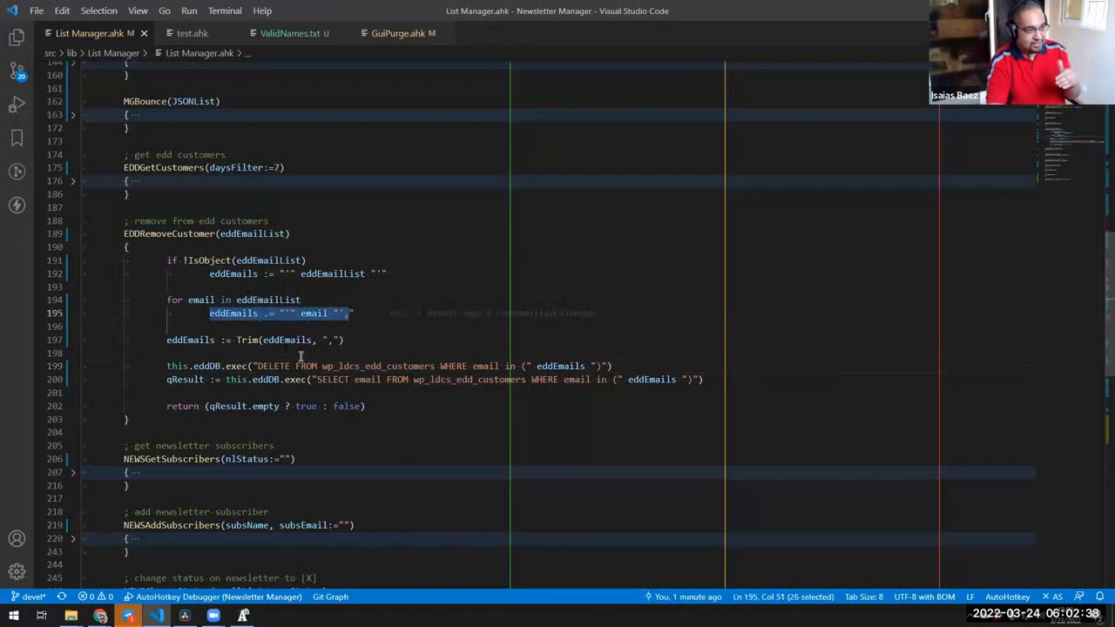
pyautogui.doubleClick(561, 366)
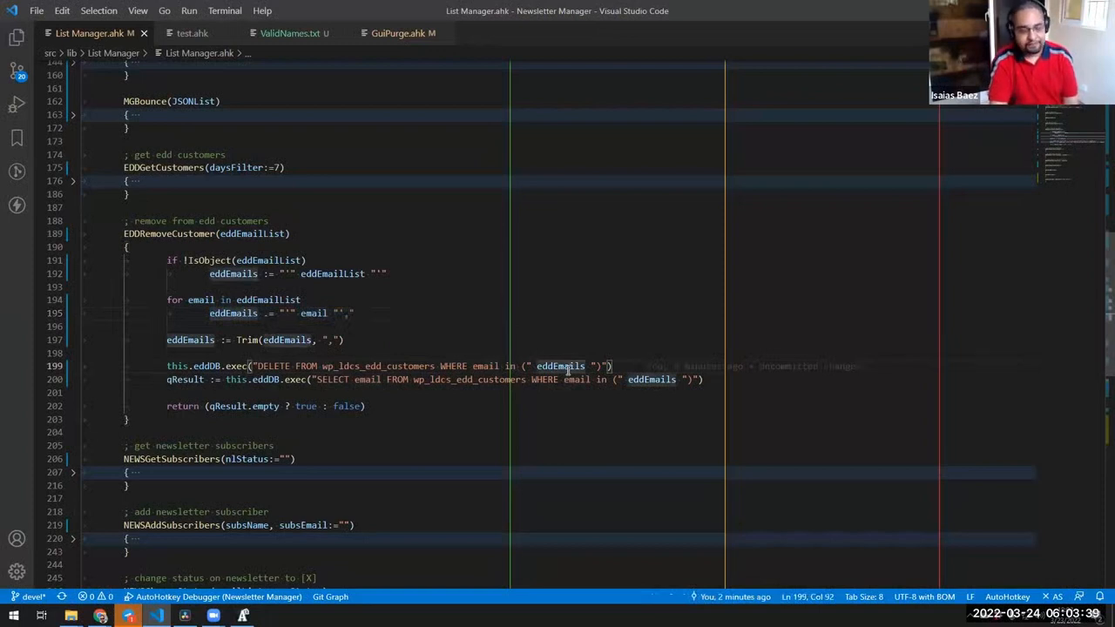
pyautogui.click(385, 379)
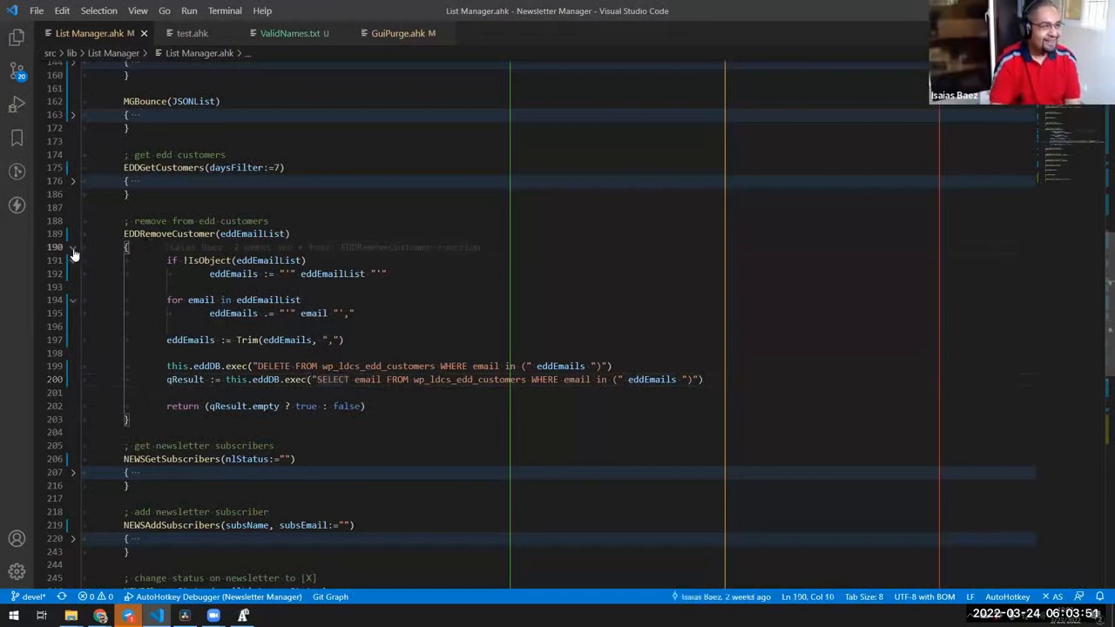
pyautogui.click(73, 247)
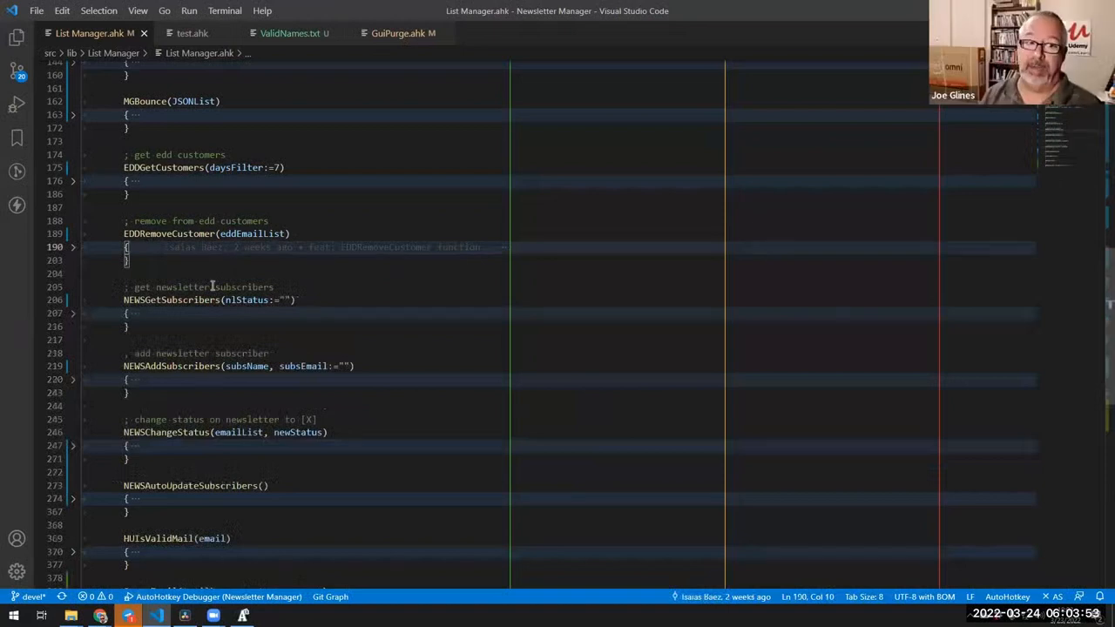